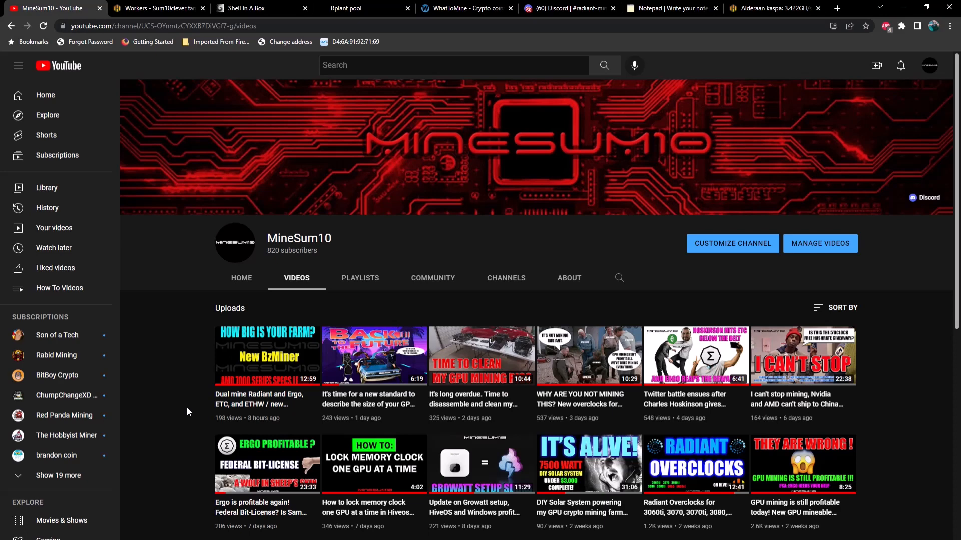
# Show the Workers tab listing four workers mining ERG, Radiant and Kaspa with hashrates
pyautogui.click(155, 8)
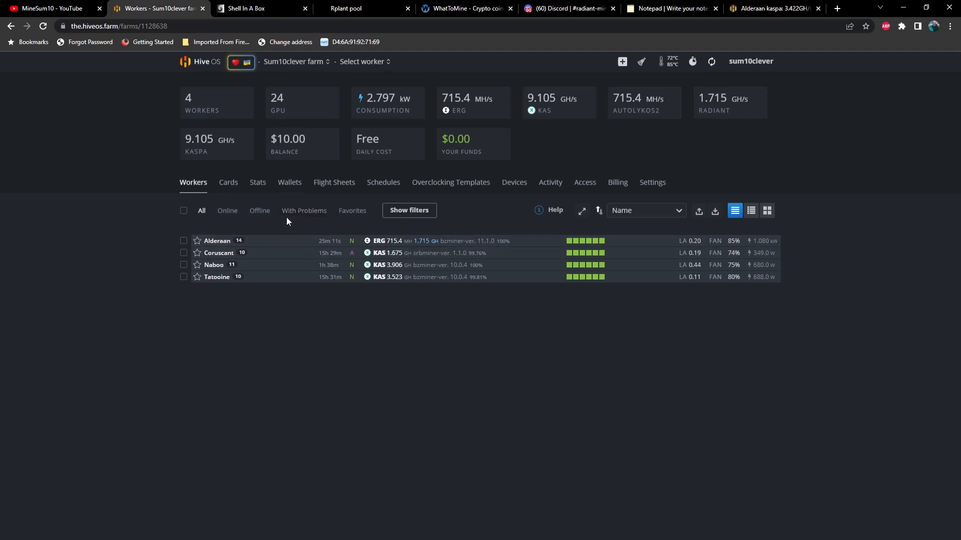
pyautogui.moveTo(285, 230)
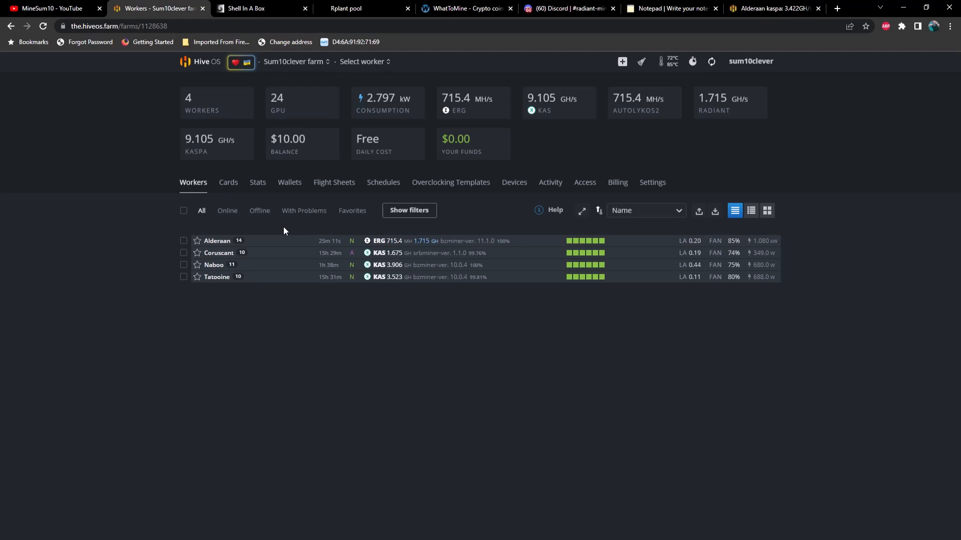
pyautogui.moveTo(239, 241)
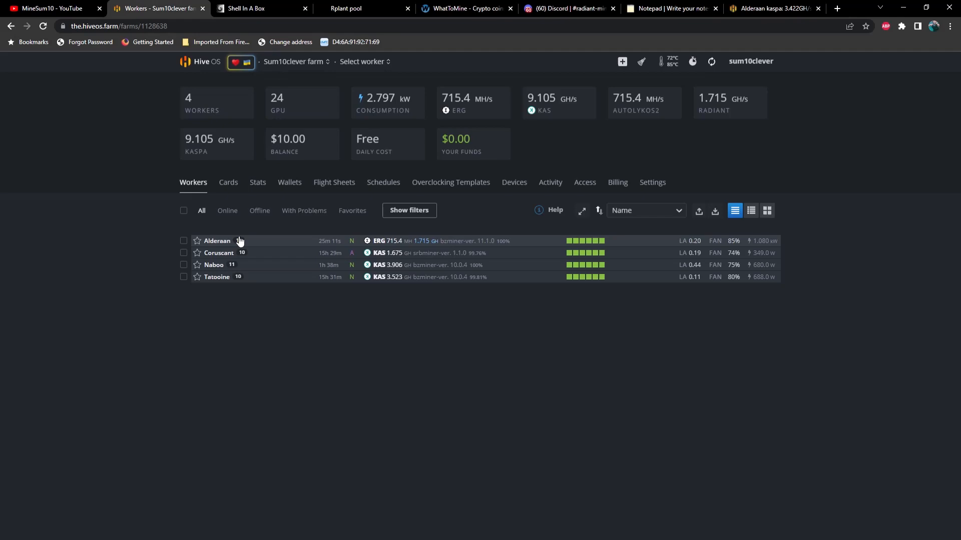
# Open the Alderaan worker to see its six RTX 3070 Ti GPUs and overclocks
pyautogui.click(217, 241)
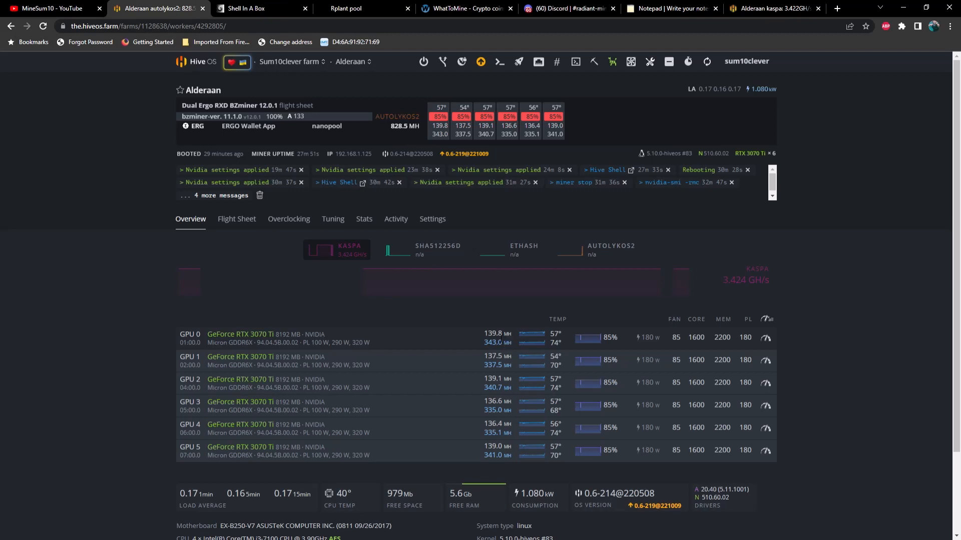
pyautogui.moveTo(587, 399)
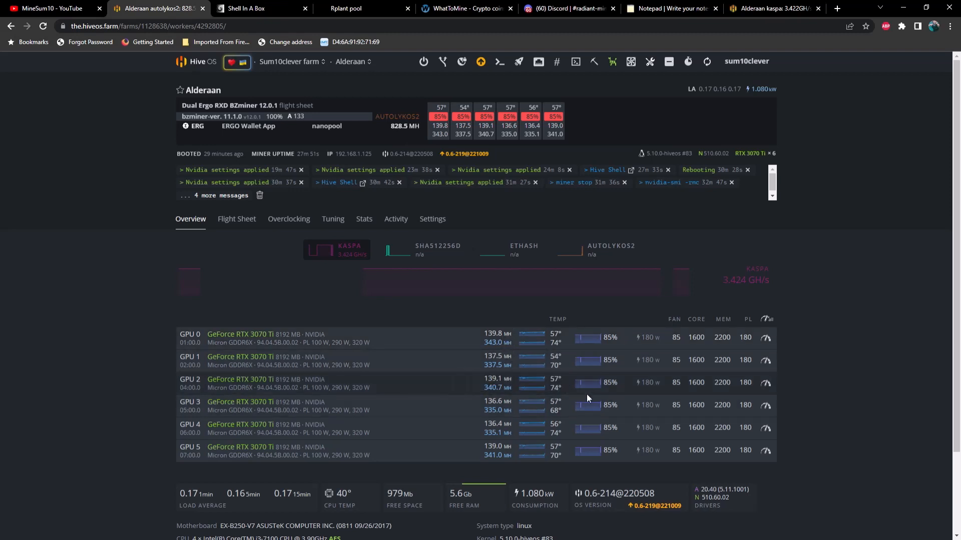
pyautogui.moveTo(801, 405)
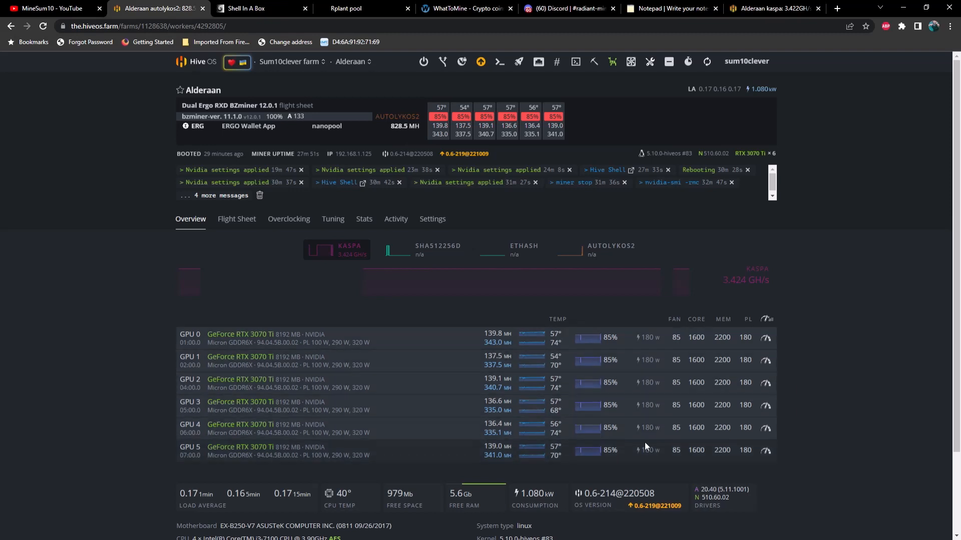
pyautogui.moveTo(730, 469)
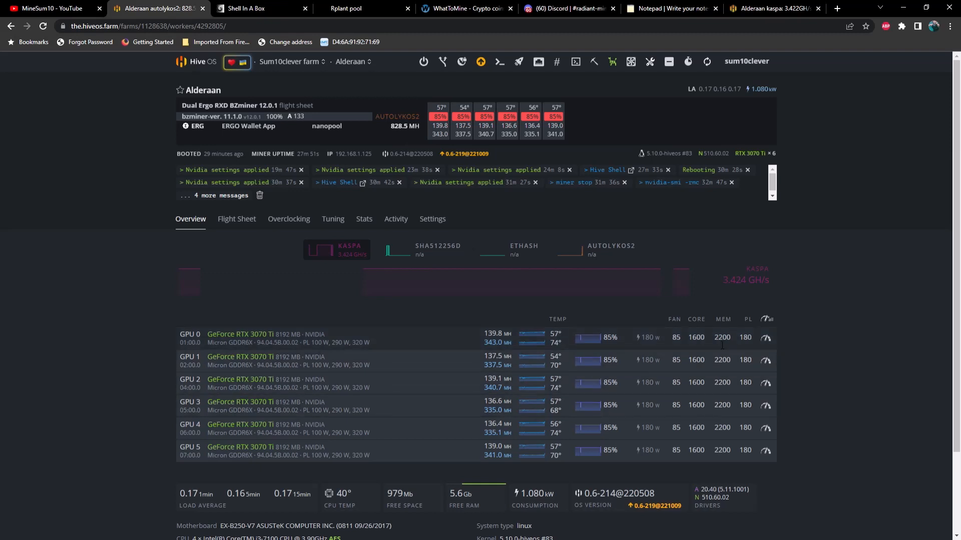
pyautogui.moveTo(750, 361)
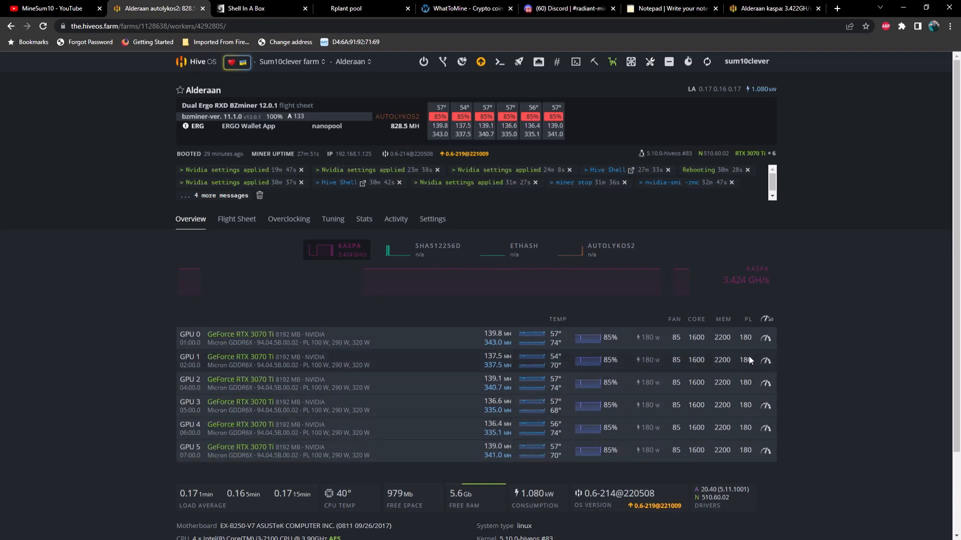
pyautogui.moveTo(823, 435)
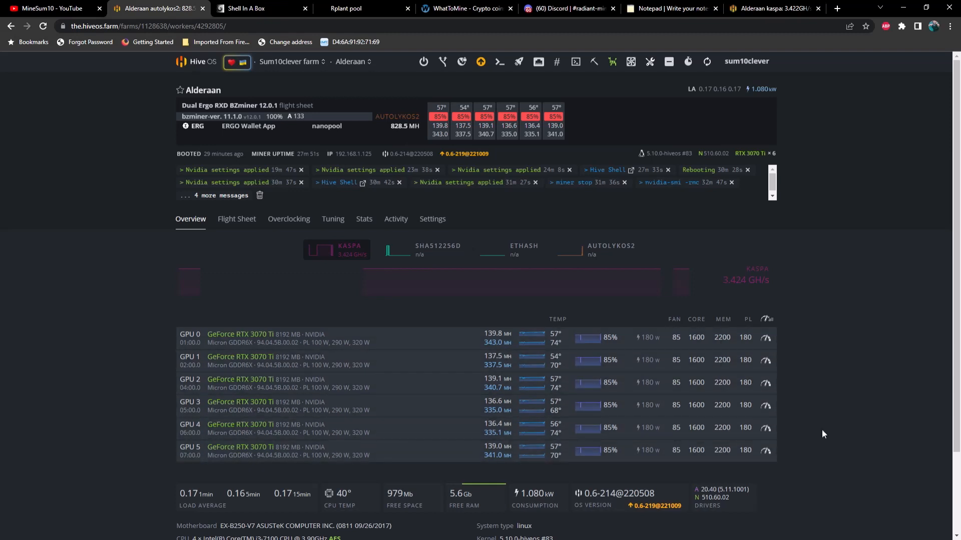
pyautogui.moveTo(250, 225)
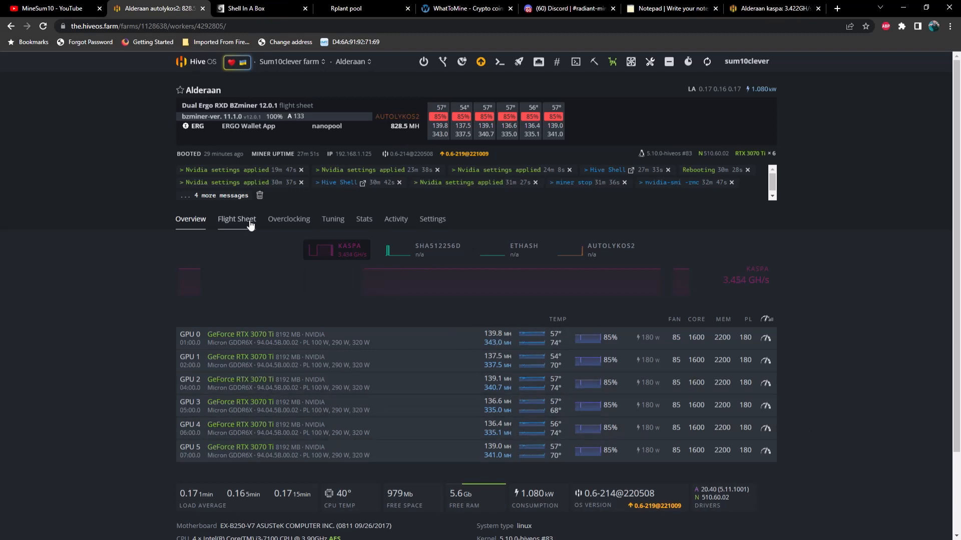
# Edit Alderaan's active Dual Ergo RXD BZminer 12.0.1 flight sheet
pyautogui.click(236, 219)
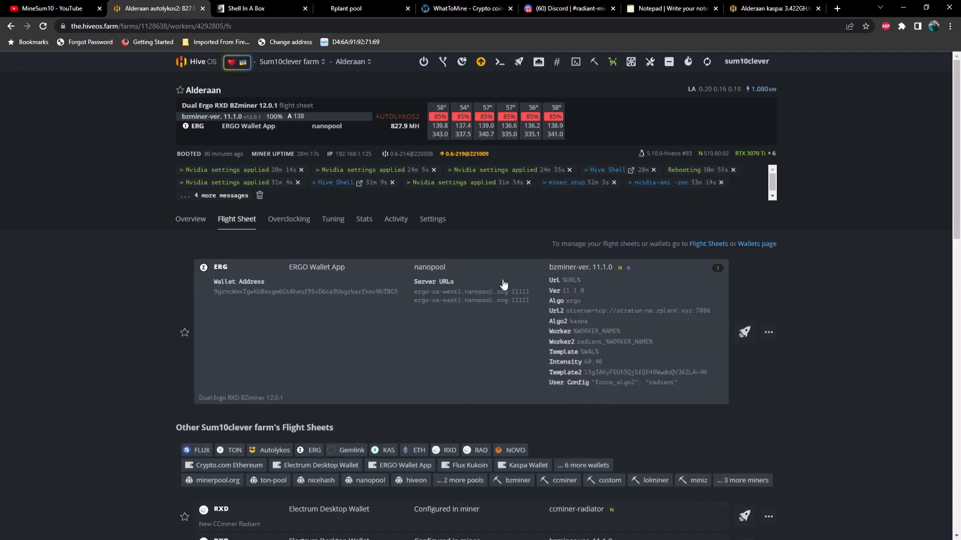
pyautogui.click(768, 332)
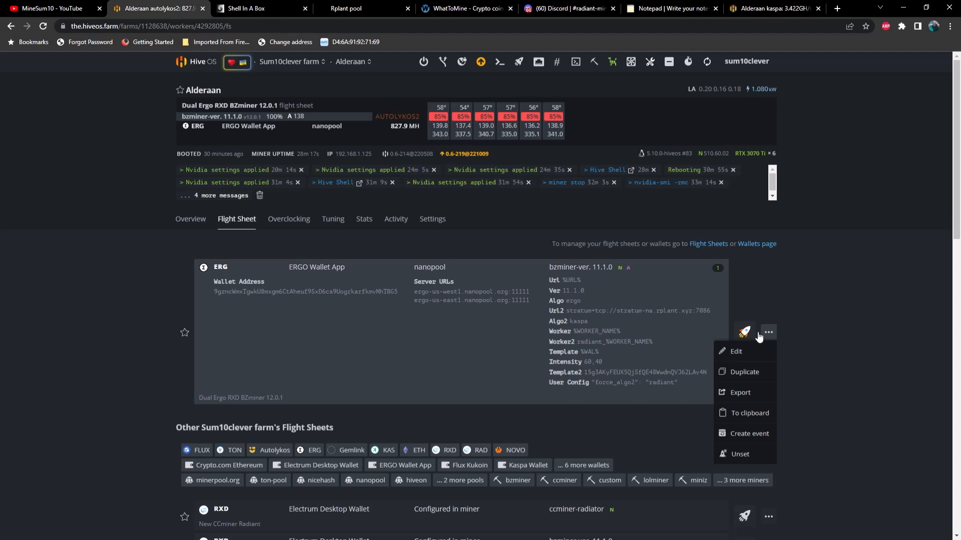
pyautogui.click(735, 351)
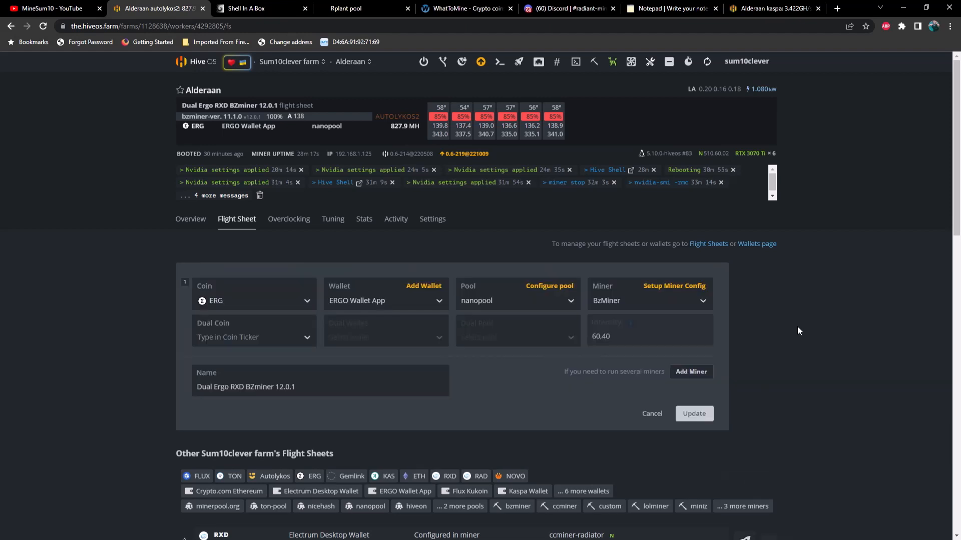
pyautogui.moveTo(666, 324)
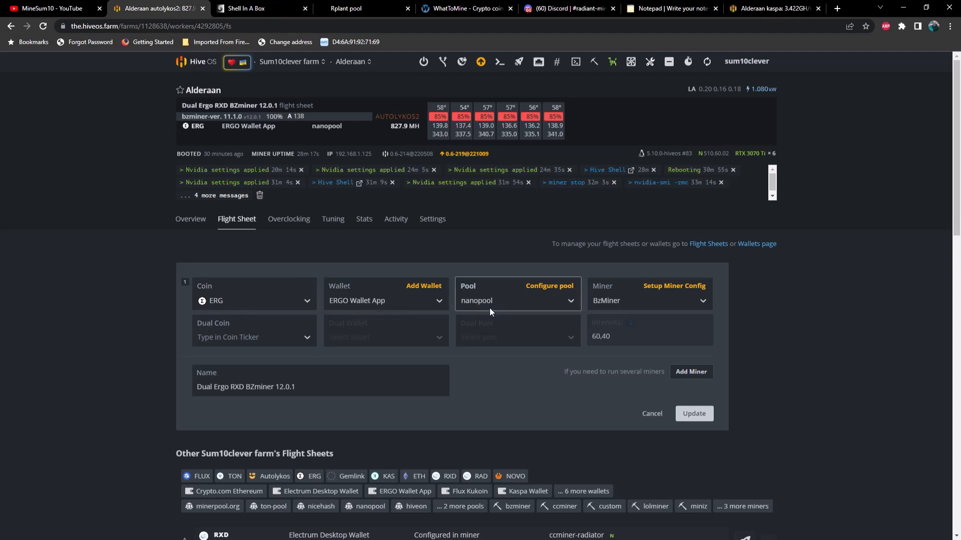
pyautogui.moveTo(602, 301)
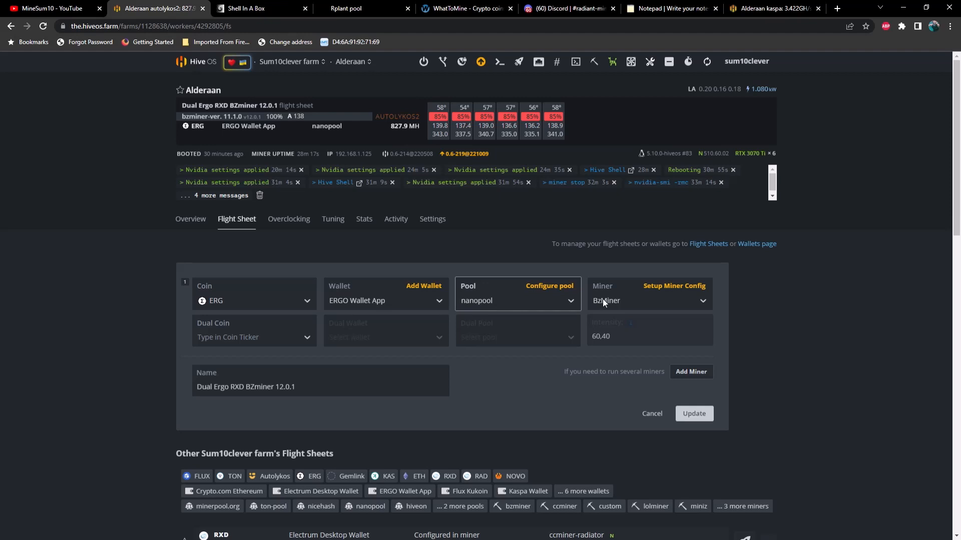
pyautogui.moveTo(675, 291)
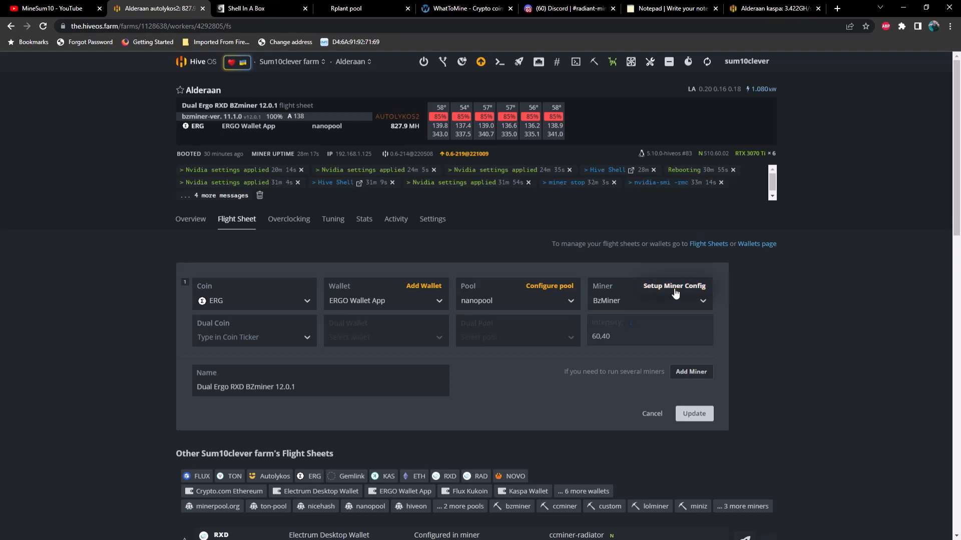
# Open the BzMiner config showing the ergo algorithm, force_algo2 radiant argument and version 11.1.0
pyautogui.click(674, 286)
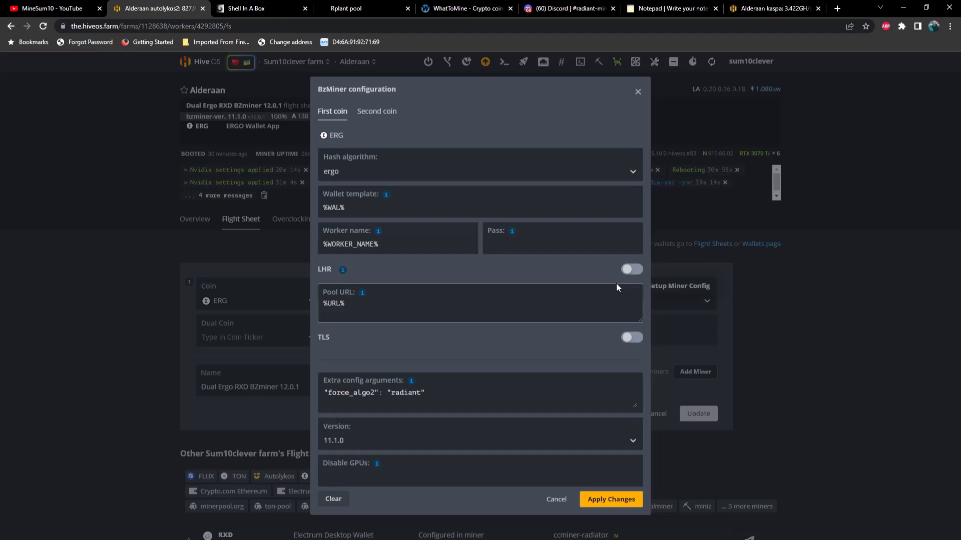
pyautogui.moveTo(557, 341)
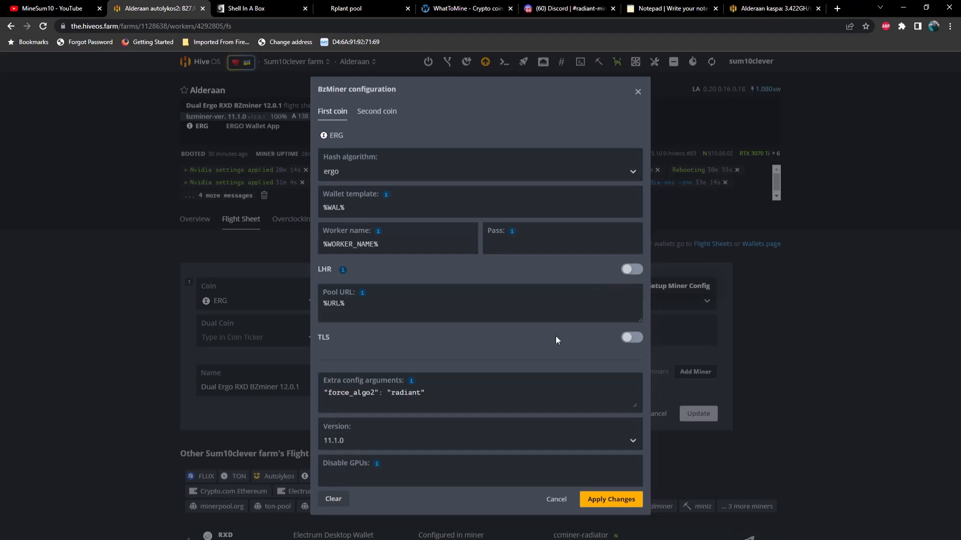
pyautogui.moveTo(362, 136)
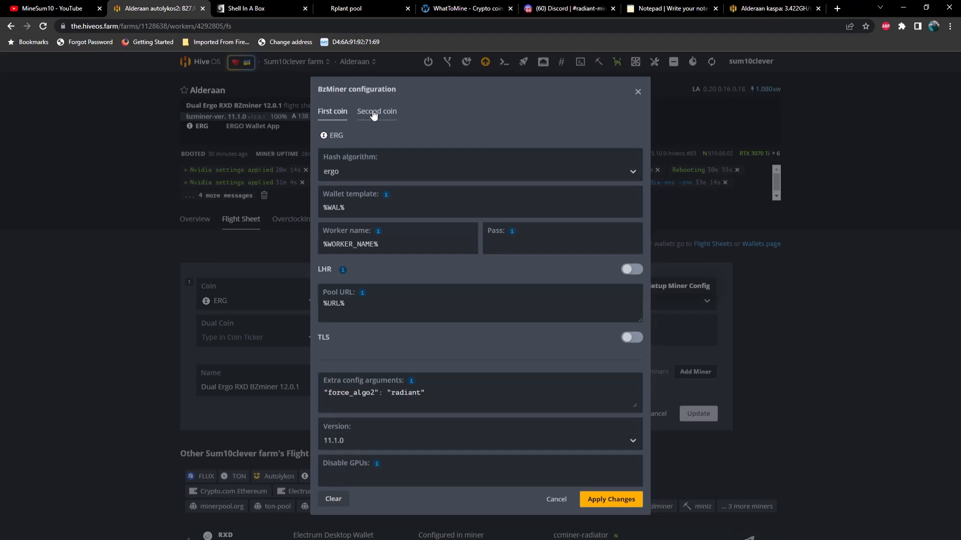
pyautogui.moveTo(400, 114)
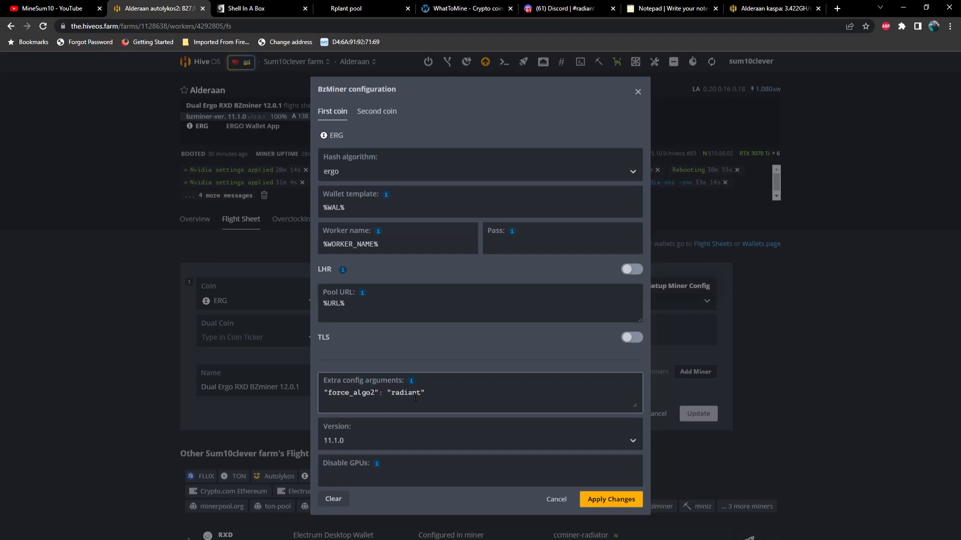
pyautogui.moveTo(444, 387)
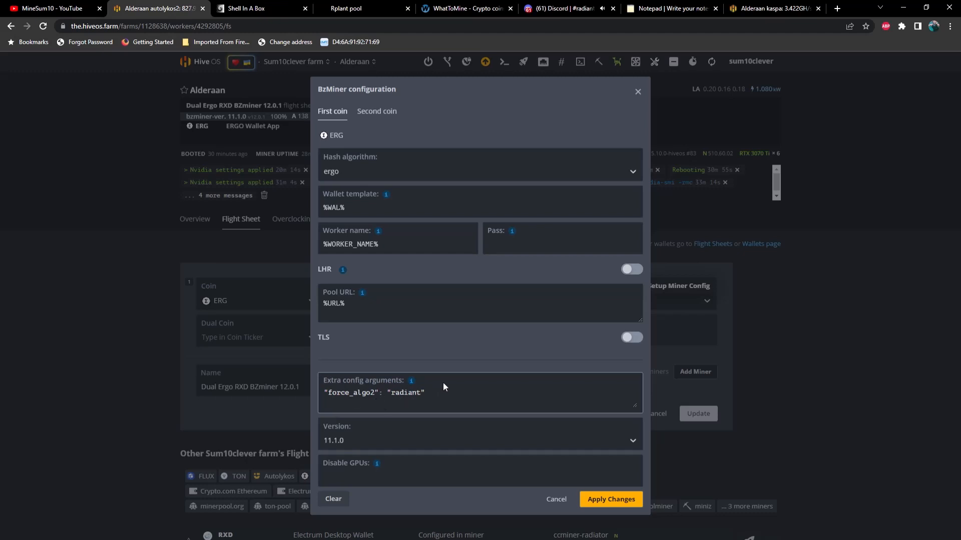
pyautogui.moveTo(389, 116)
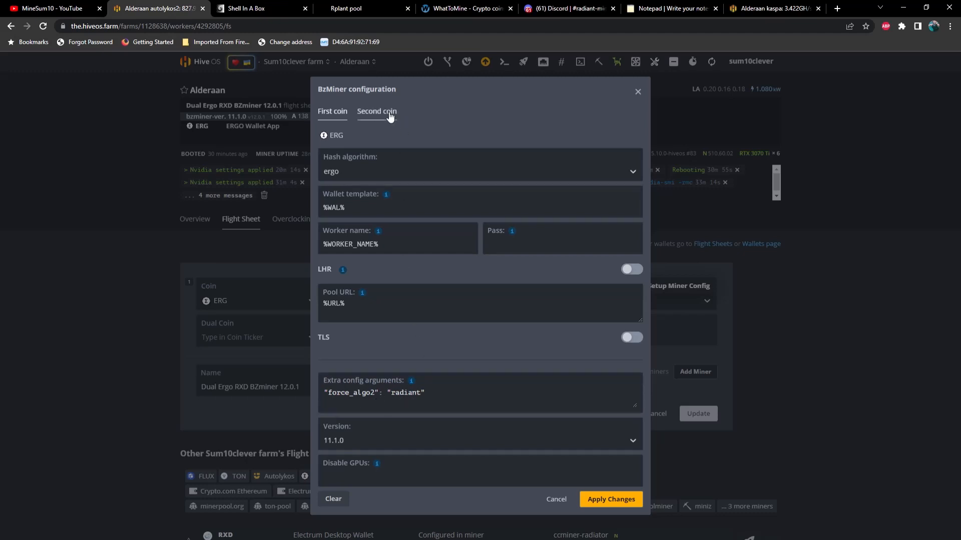
# Check BzMiner's second coin: kaspa algorithm, intensity 60,40, rplant pool URL; then close
pyautogui.click(377, 112)
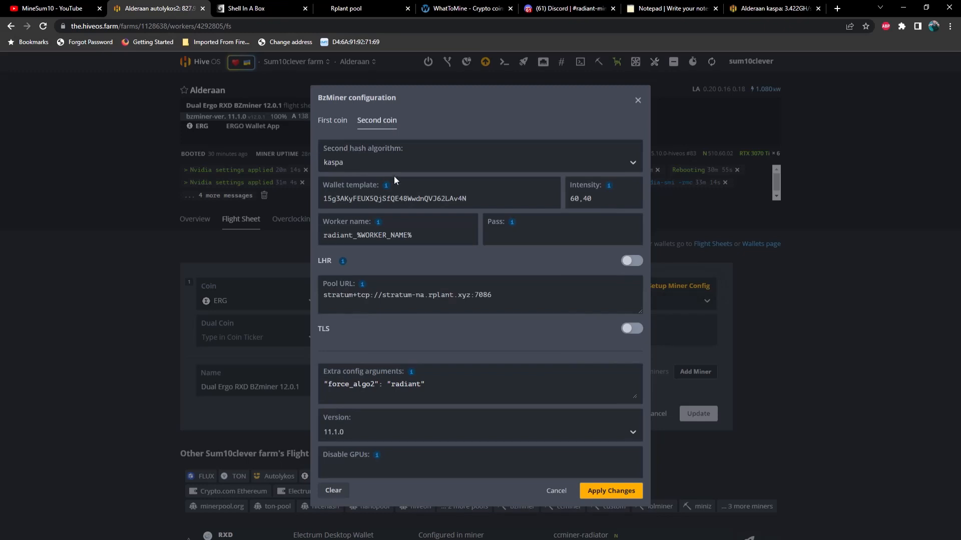
pyautogui.moveTo(372, 169)
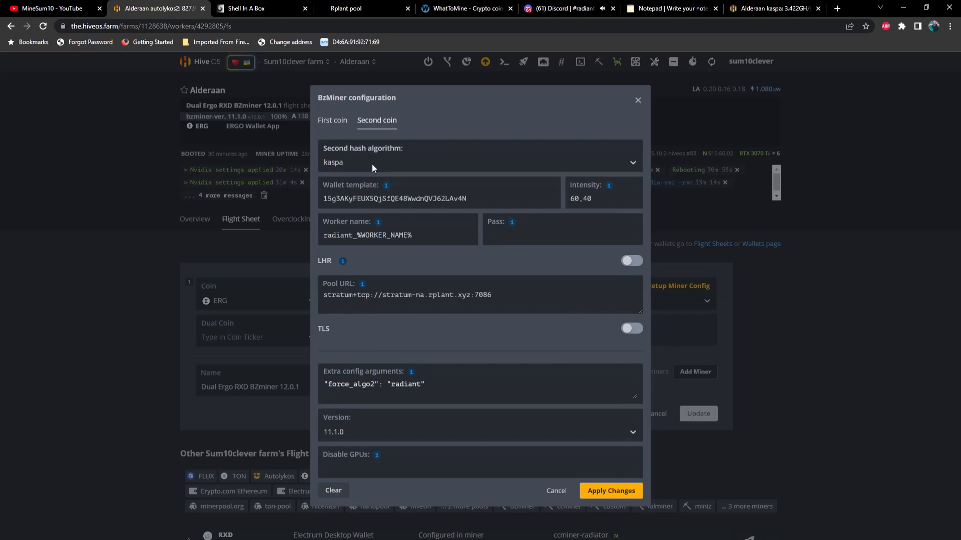
pyautogui.moveTo(388, 174)
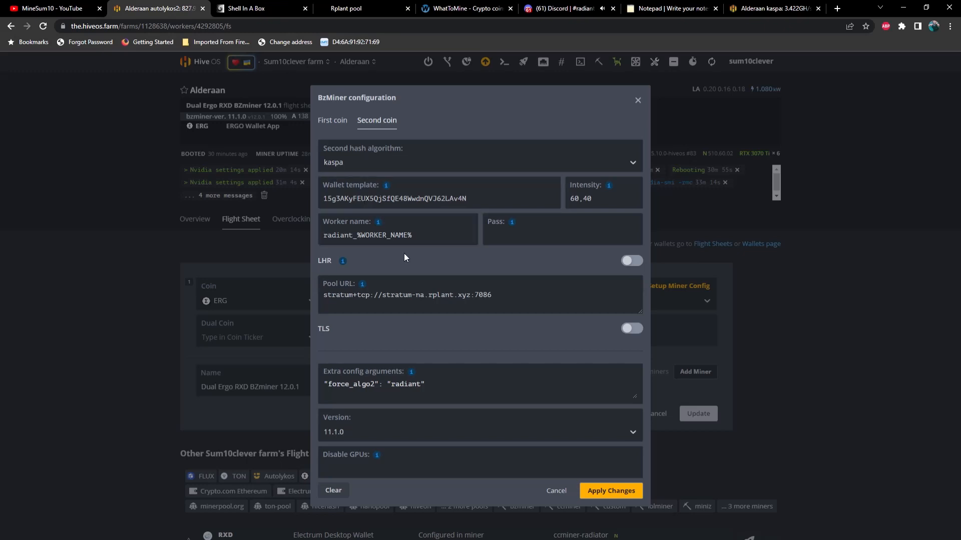
pyautogui.click(499, 295)
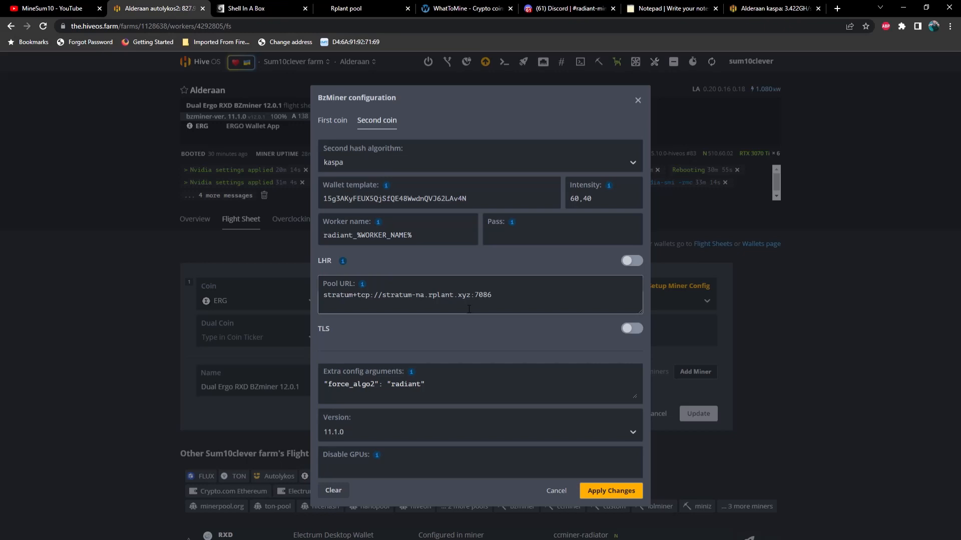
pyautogui.moveTo(422, 367)
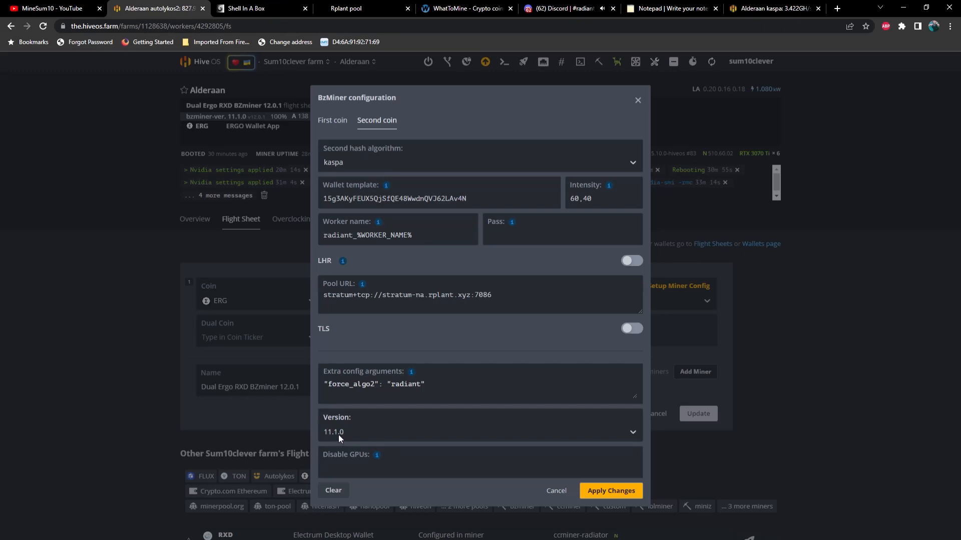
pyautogui.moveTo(549, 503)
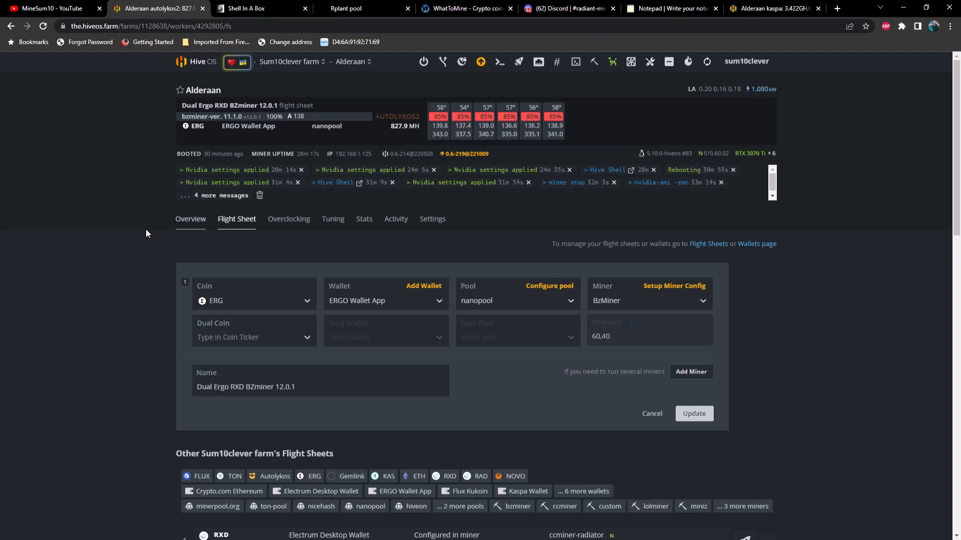
pyautogui.moveTo(199, 222)
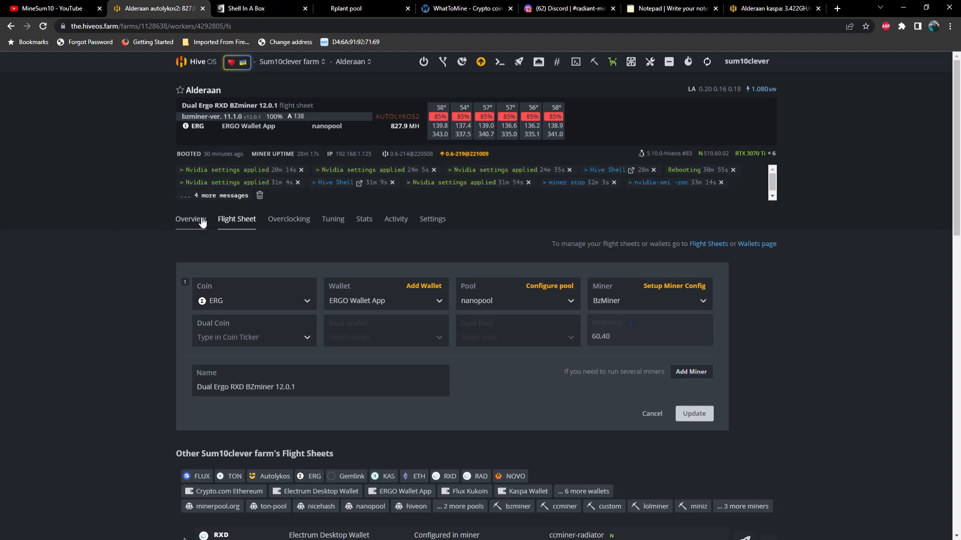
# Start a Hive Shell session on Alderaan and wait for the hssh web link
pyautogui.click(575, 62)
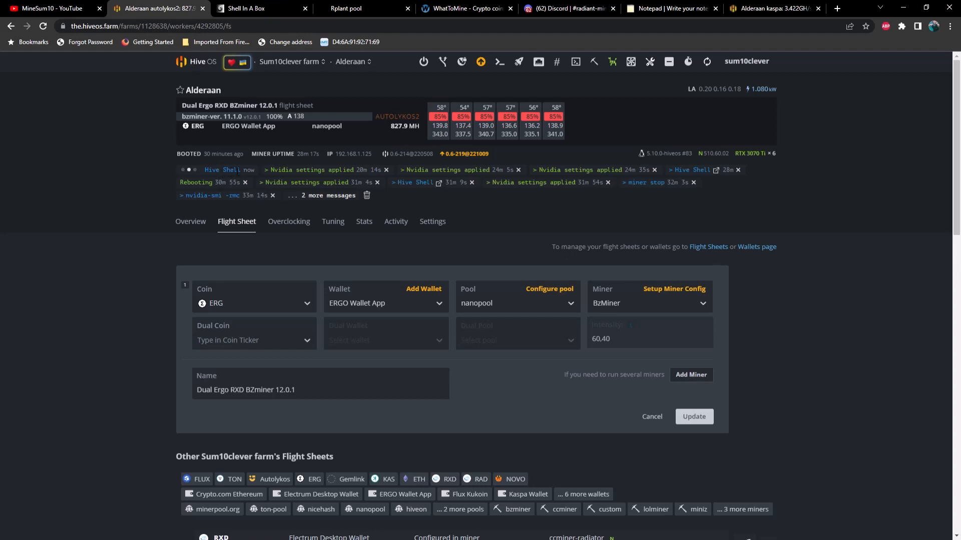
pyautogui.moveTo(245, 179)
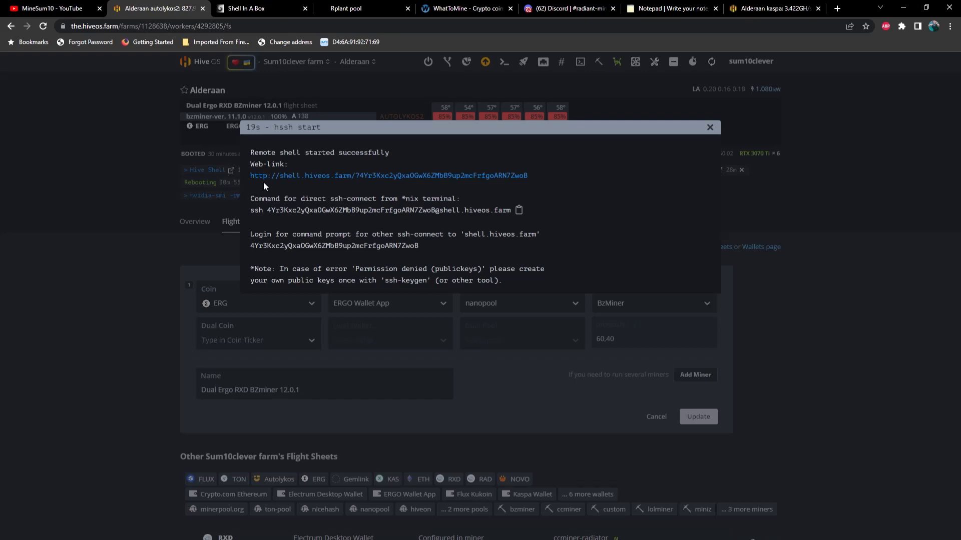
# Paste the BzMiner v12.0.1 download-and-install command from Notepad into Alderaan's Hive Shell
pyautogui.click(389, 176)
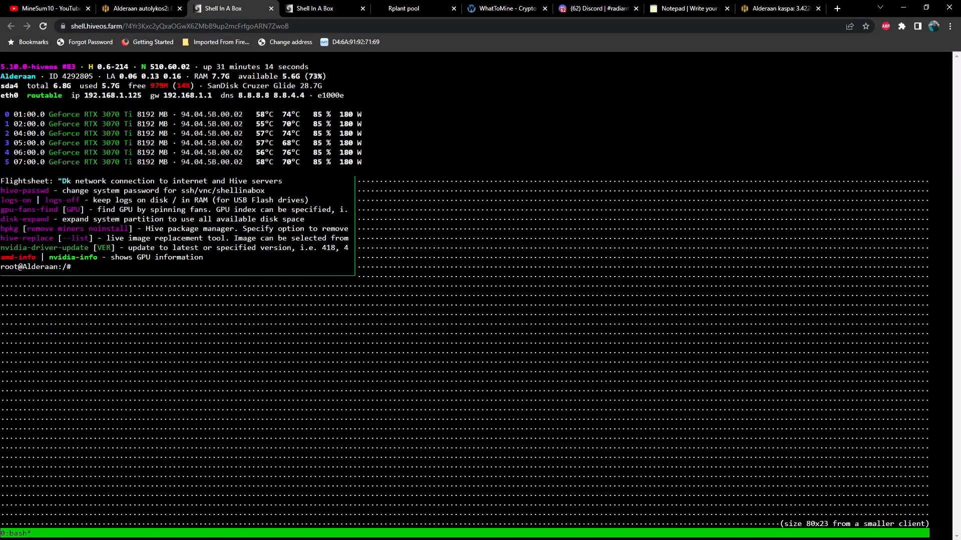
pyautogui.rightClick(77, 352)
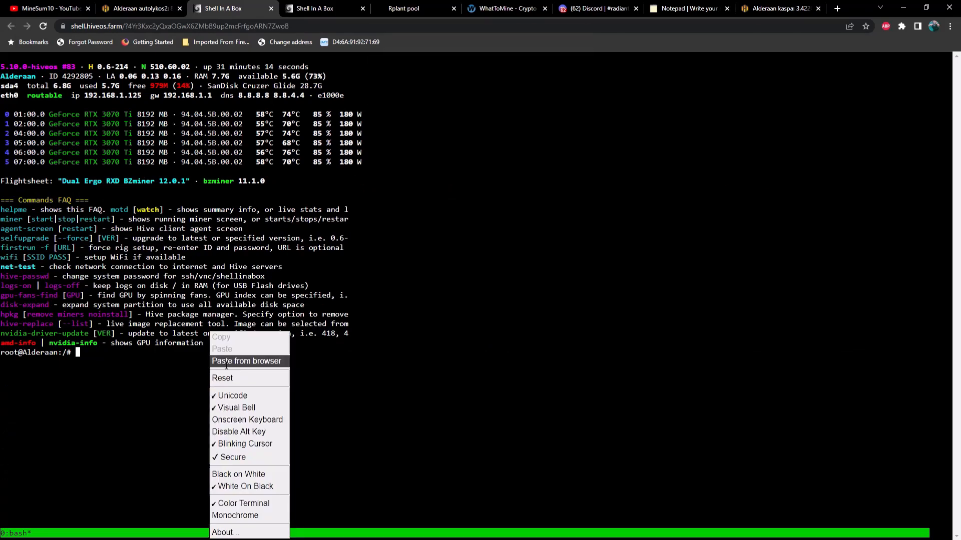
pyautogui.click(247, 362)
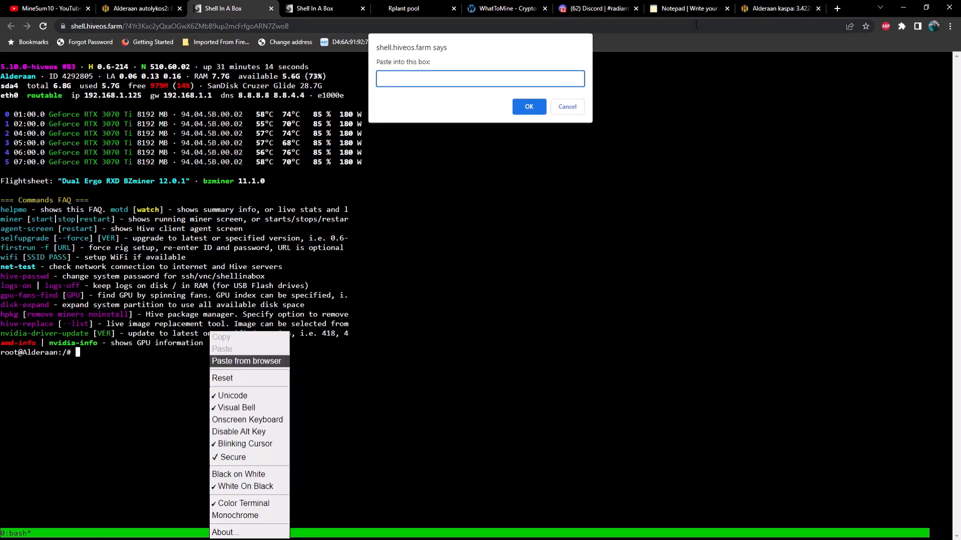
pyautogui.click(693, 9)
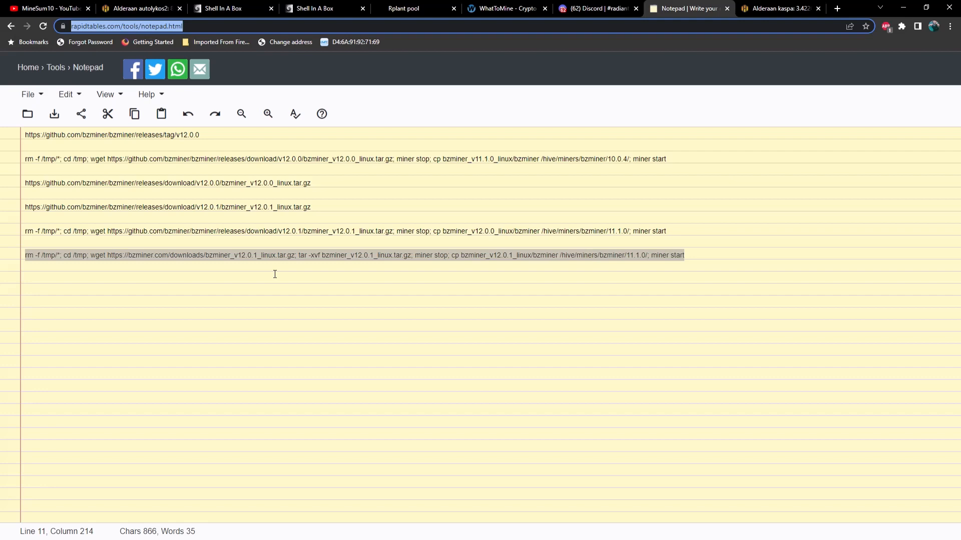
pyautogui.moveTo(698, 258)
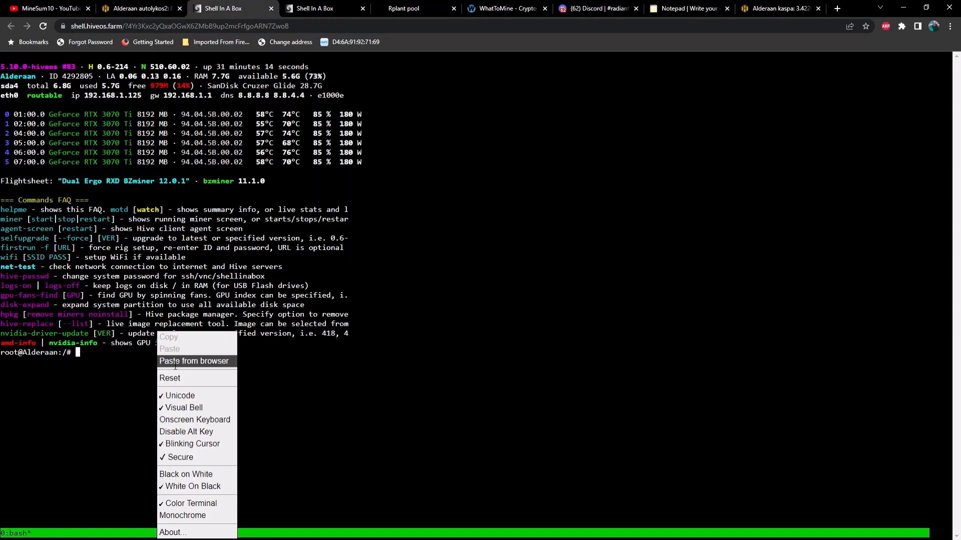
pyautogui.click(193, 361)
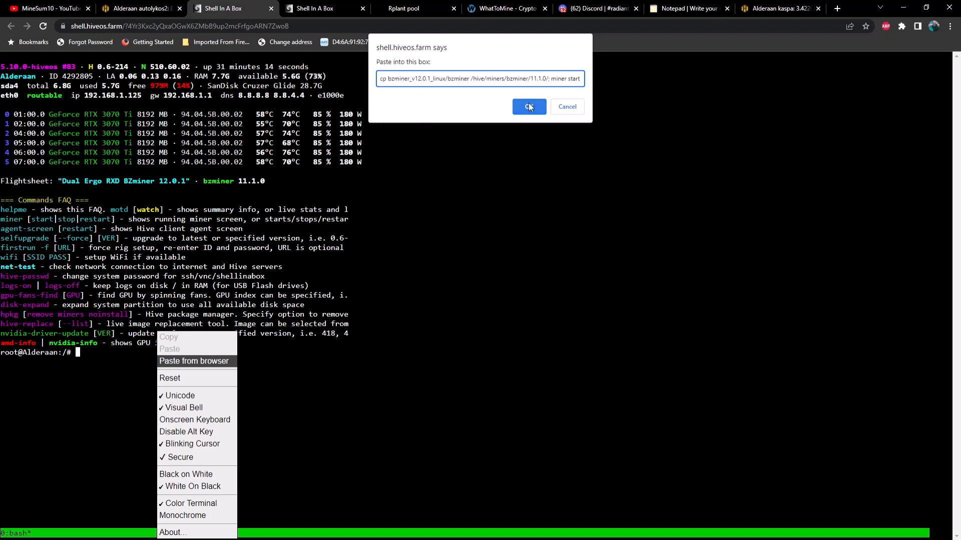
pyautogui.click(529, 106)
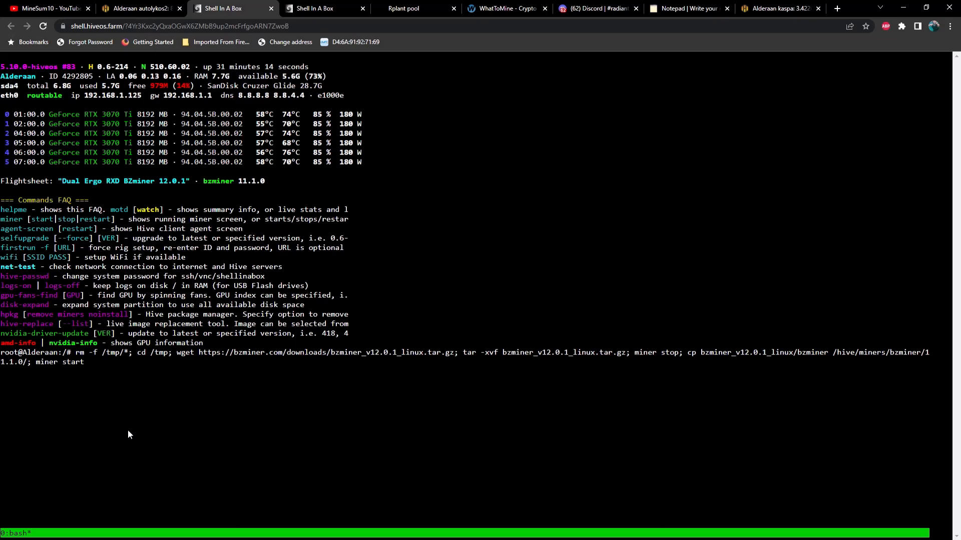
pyautogui.click(123, 8)
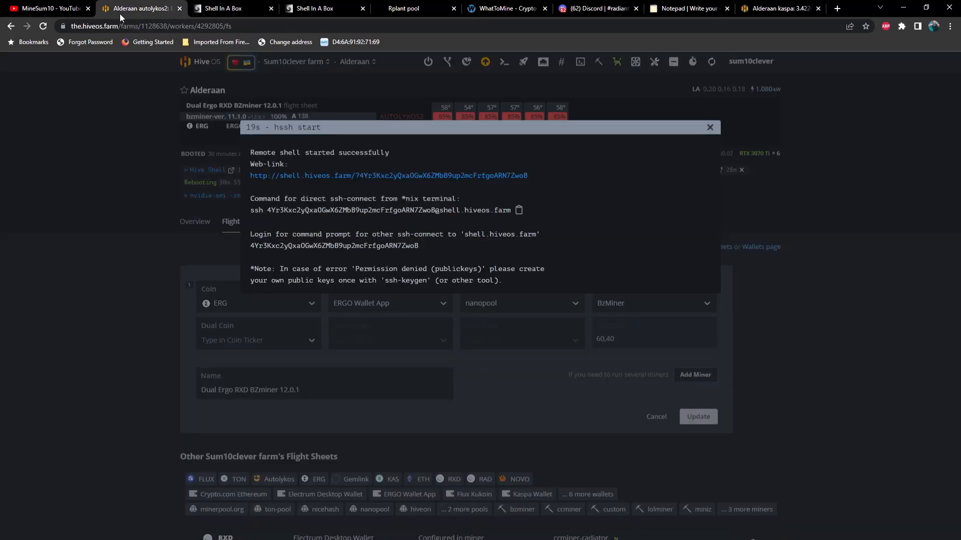
# Dismiss the hssh start notice to return to Alderaan's flight sheet page
pyautogui.click(710, 127)
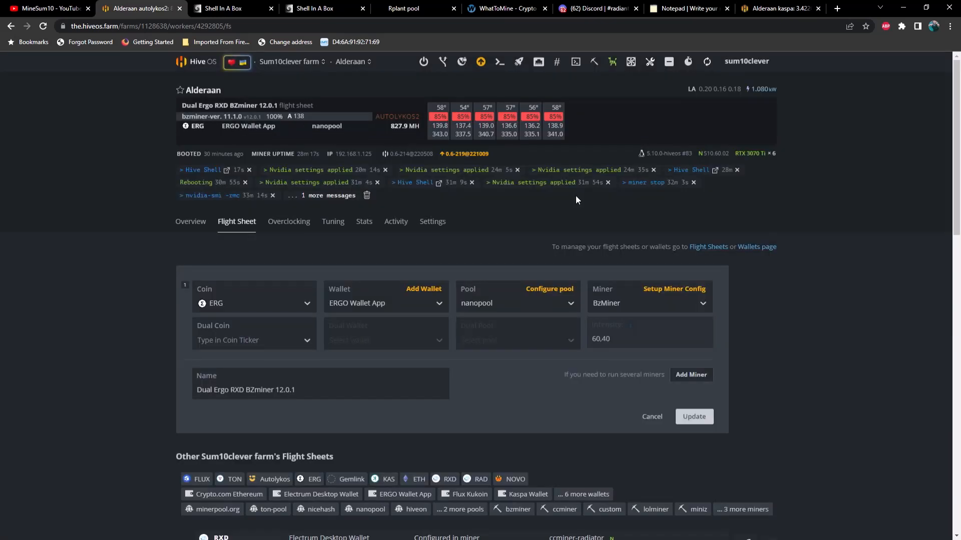
pyautogui.moveTo(211, 126)
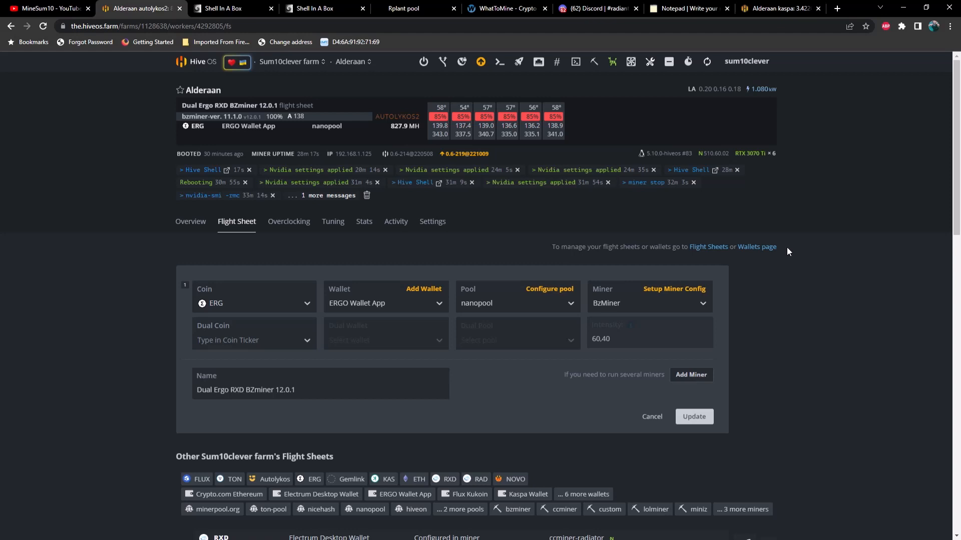
pyautogui.moveTo(500, 328)
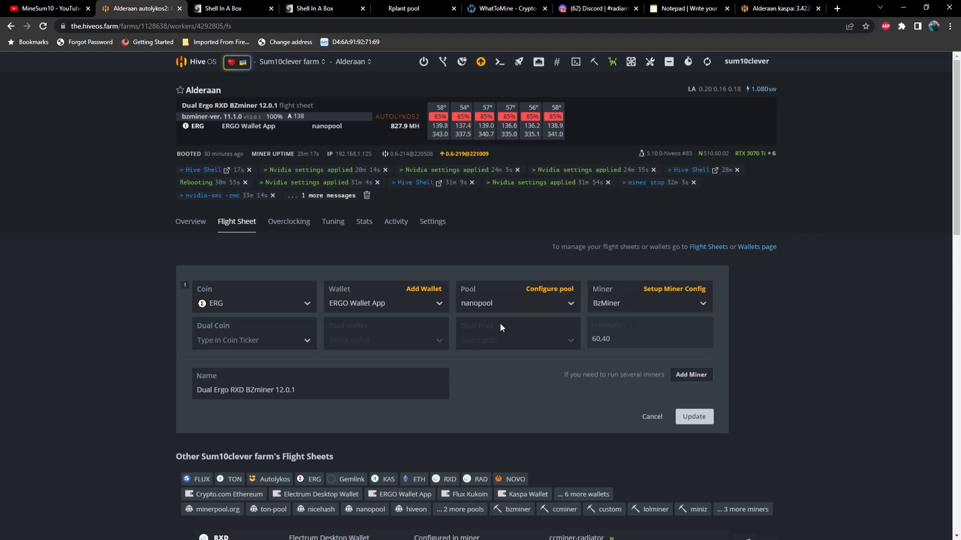
pyautogui.moveTo(433, 396)
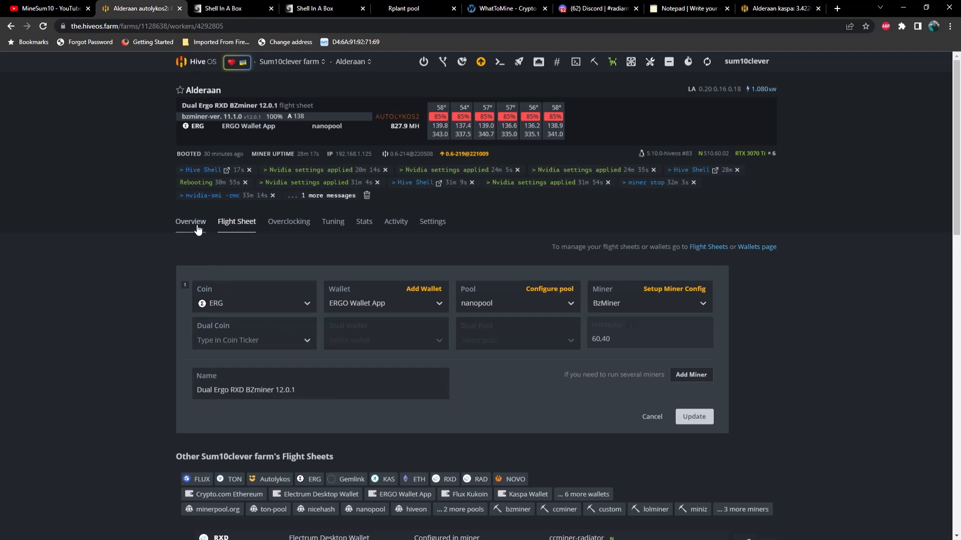
pyautogui.click(190, 221)
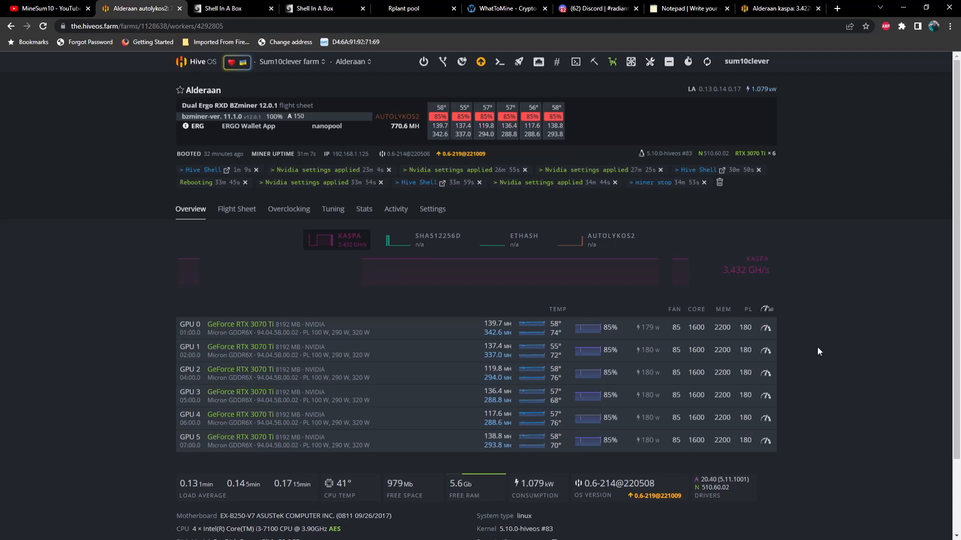
pyautogui.moveTo(631, 209)
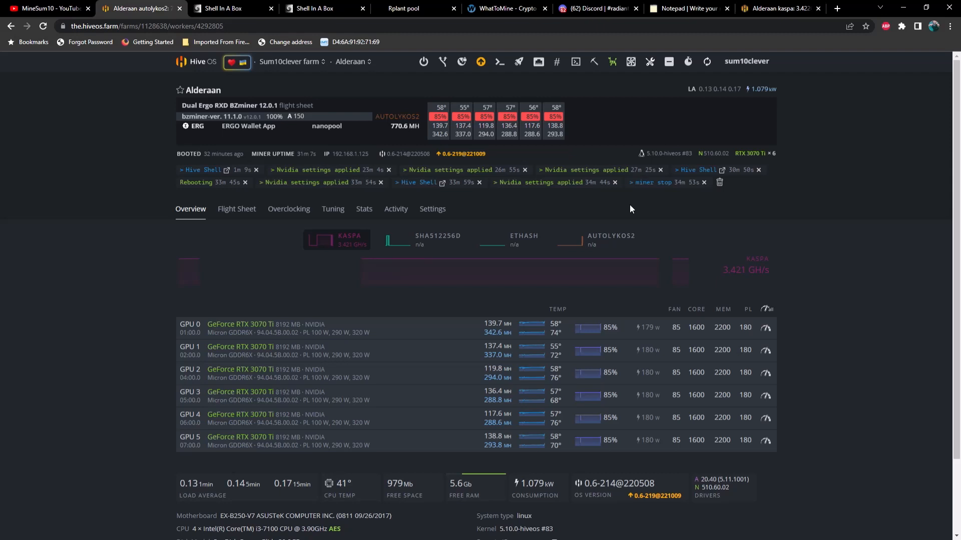
pyautogui.moveTo(666, 251)
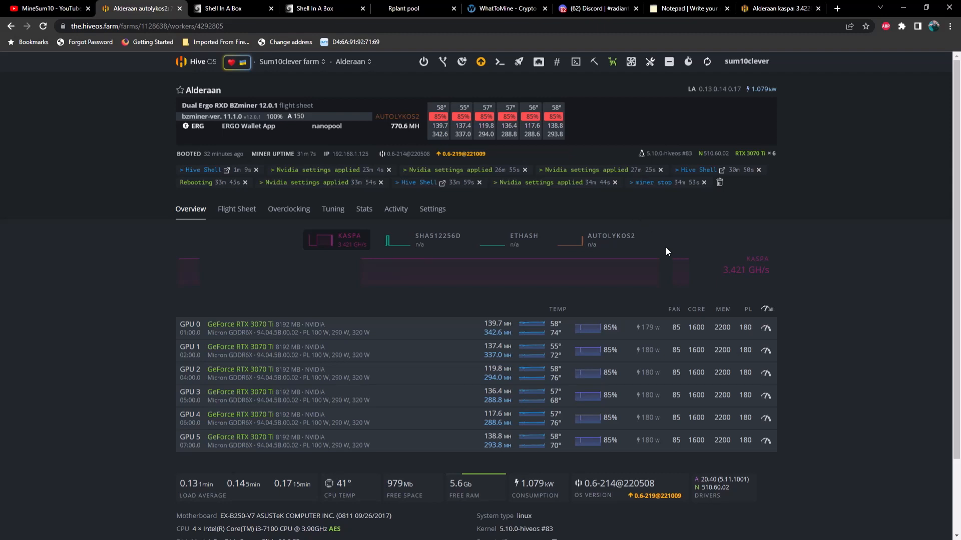
pyautogui.moveTo(863, 206)
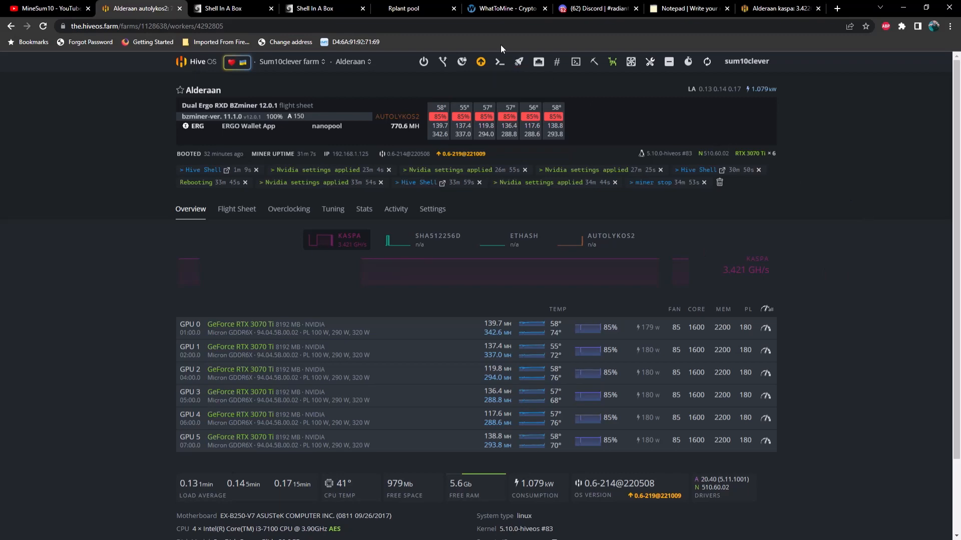
pyautogui.moveTo(503, 17)
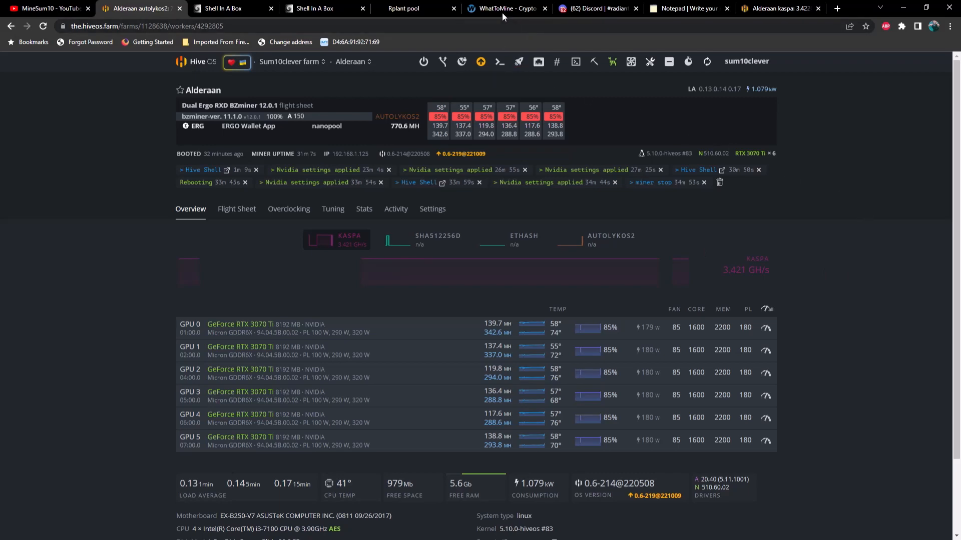
# Review WhatToMine's Autolykos hashrate and power estimate, where Ergo loses $1.68 daily
pyautogui.click(503, 8)
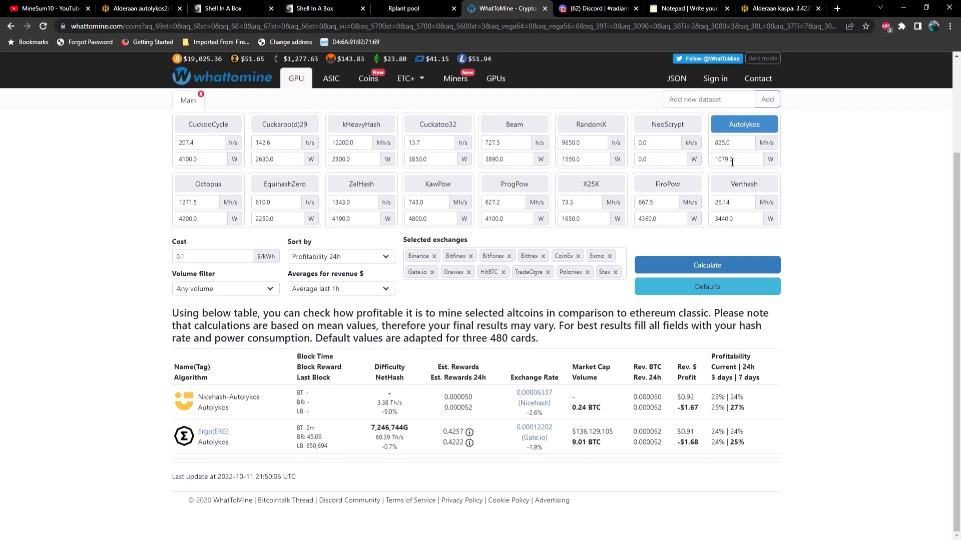
pyautogui.click(733, 143)
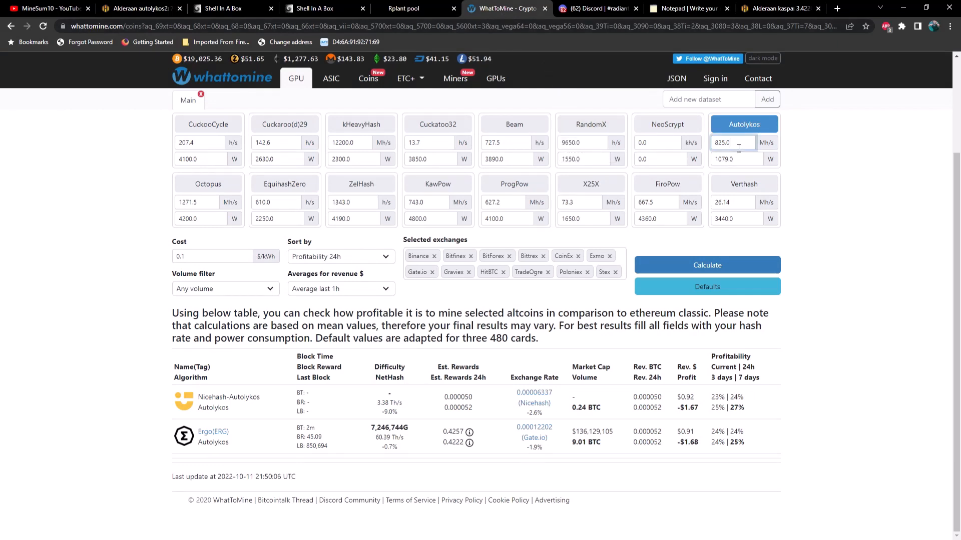
pyautogui.tripleClick(727, 142)
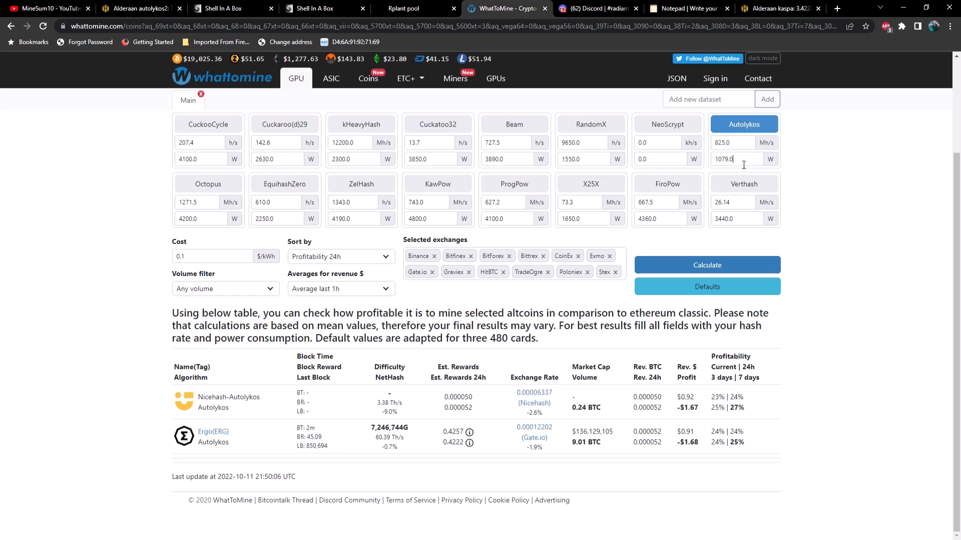
pyautogui.moveTo(832, 169)
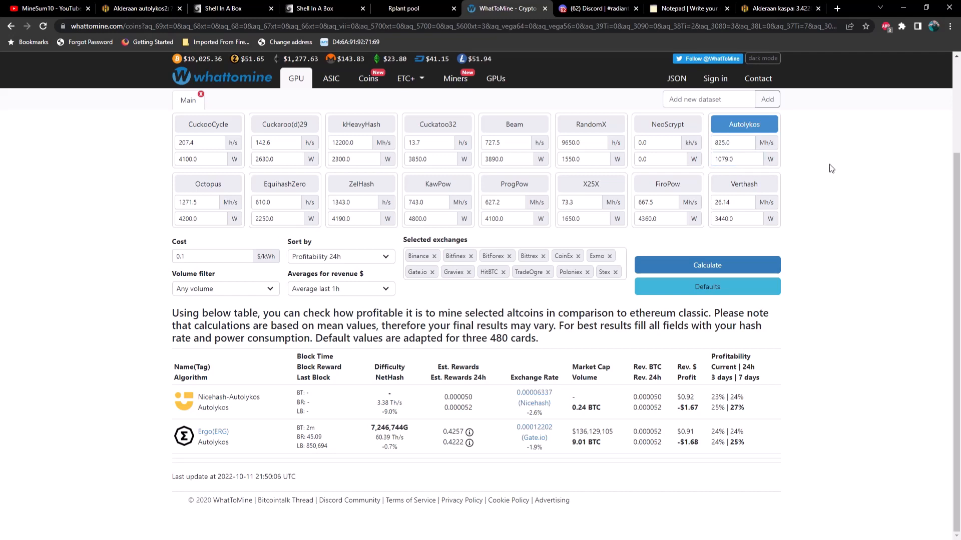
pyautogui.moveTo(532, 434)
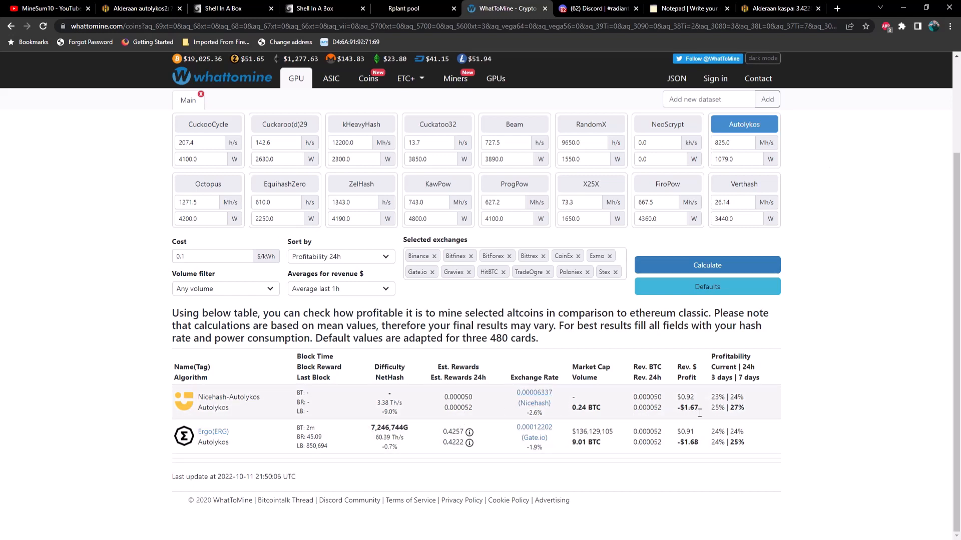
pyautogui.moveTo(700, 410)
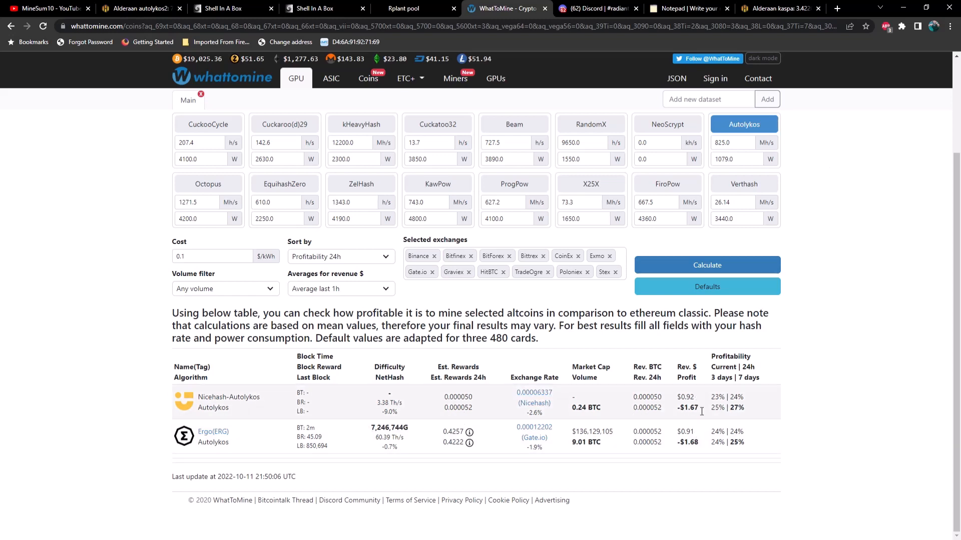
pyautogui.moveTo(696, 418)
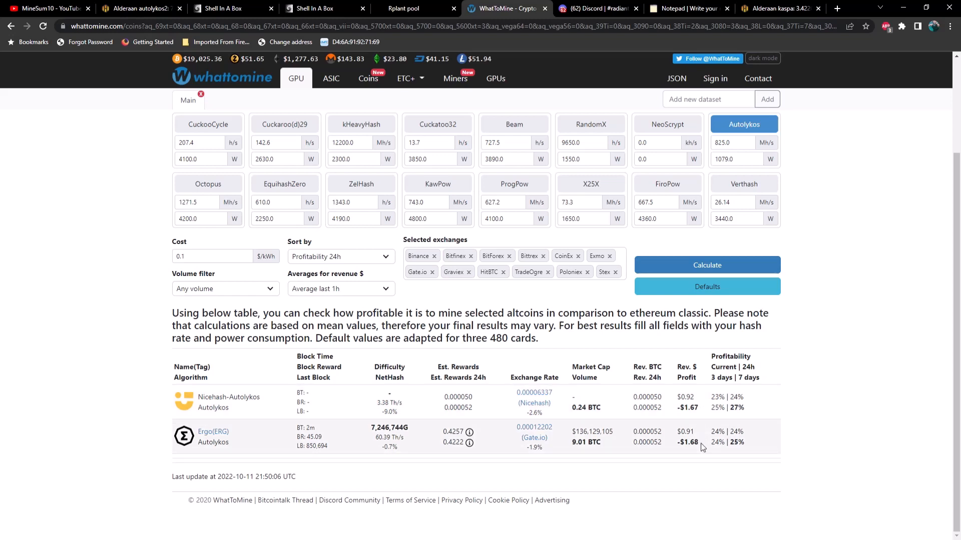
pyautogui.click(411, 9)
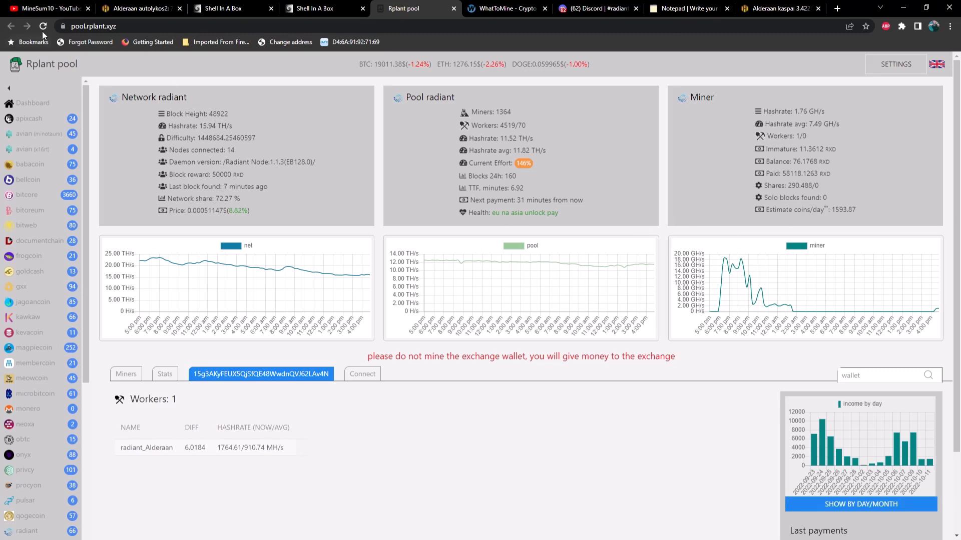
# Reload Rplant pool so radiant_Alderaan reports 1.41 GH/s and 1275.09 coins per day
pyautogui.click(43, 26)
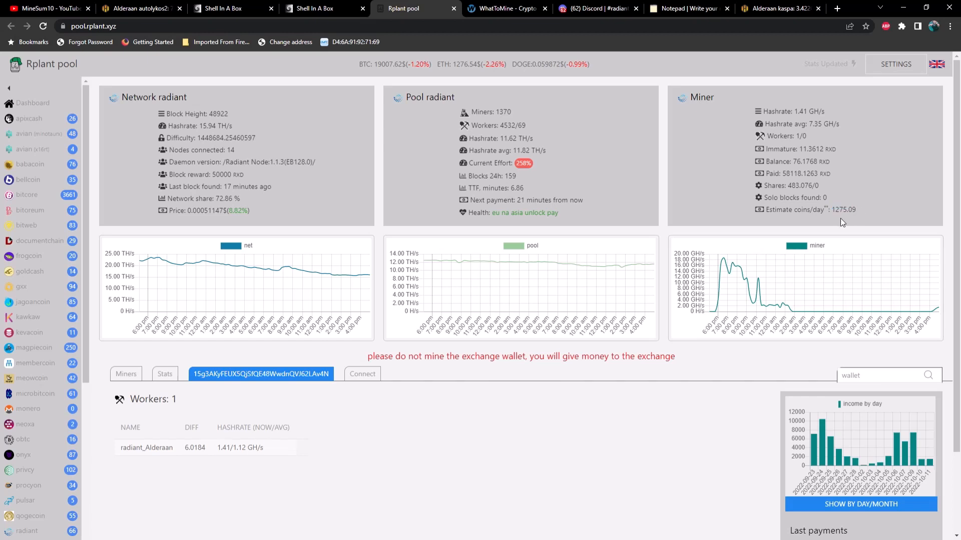
pyautogui.moveTo(687, 225)
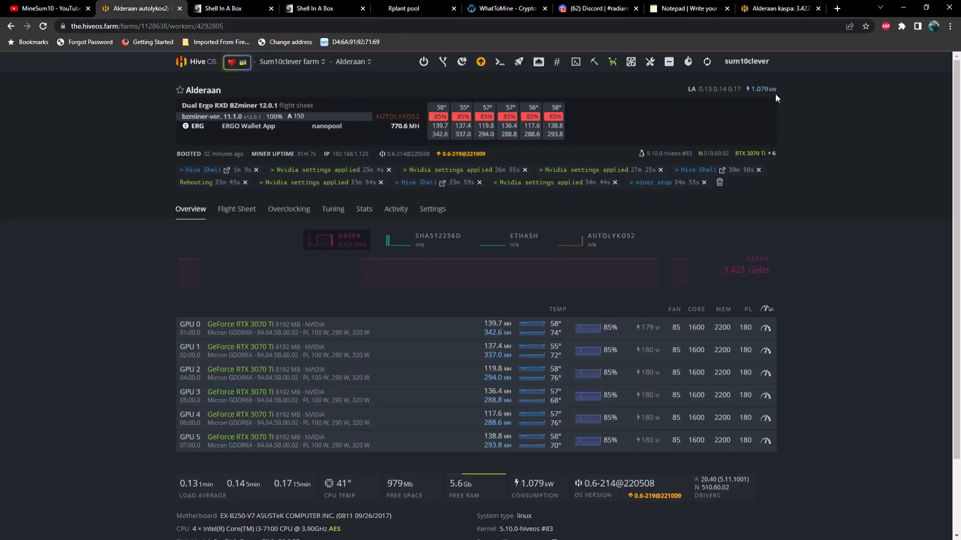
pyautogui.moveTo(797, 389)
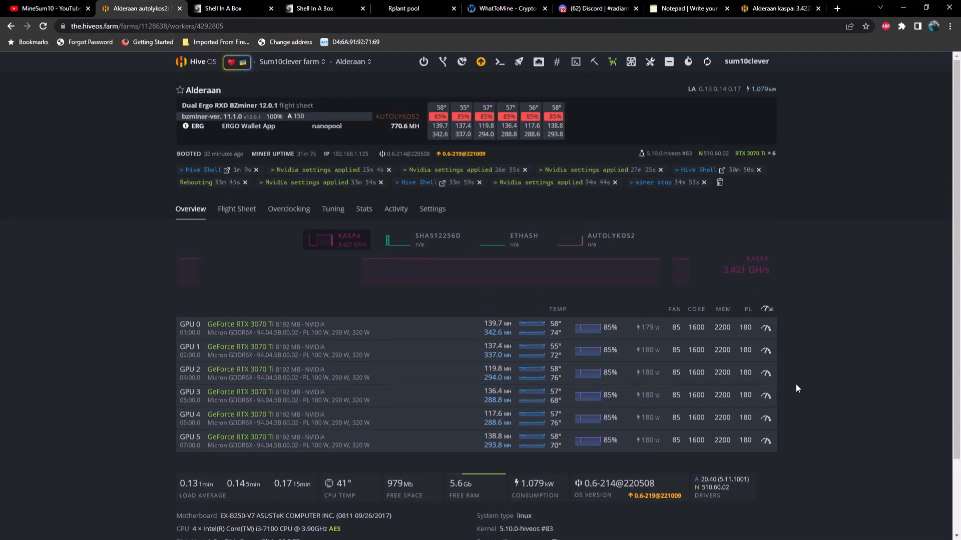
pyautogui.moveTo(815, 282)
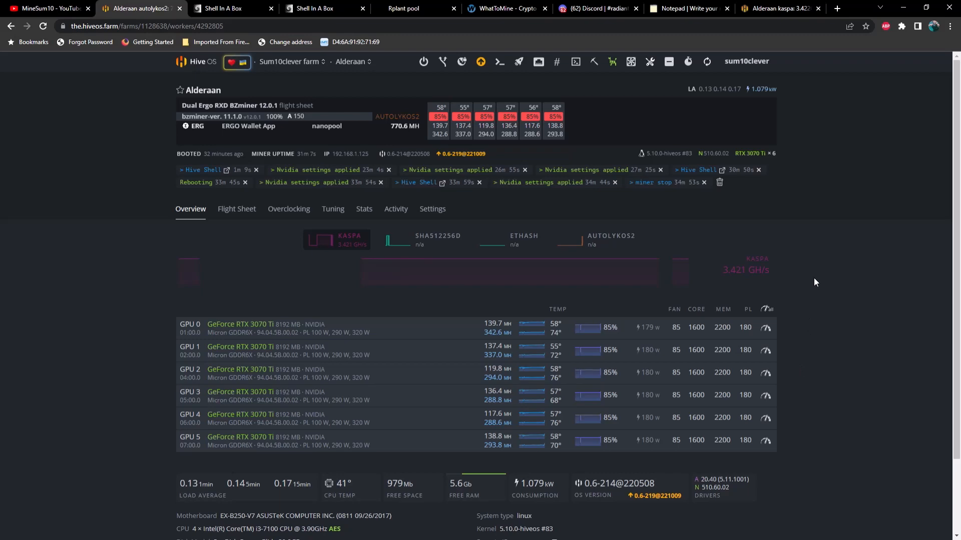
# Check Alderaan's 1.079 kW draw, then return to the WhatToMine Autolykos calculator
pyautogui.click(505, 9)
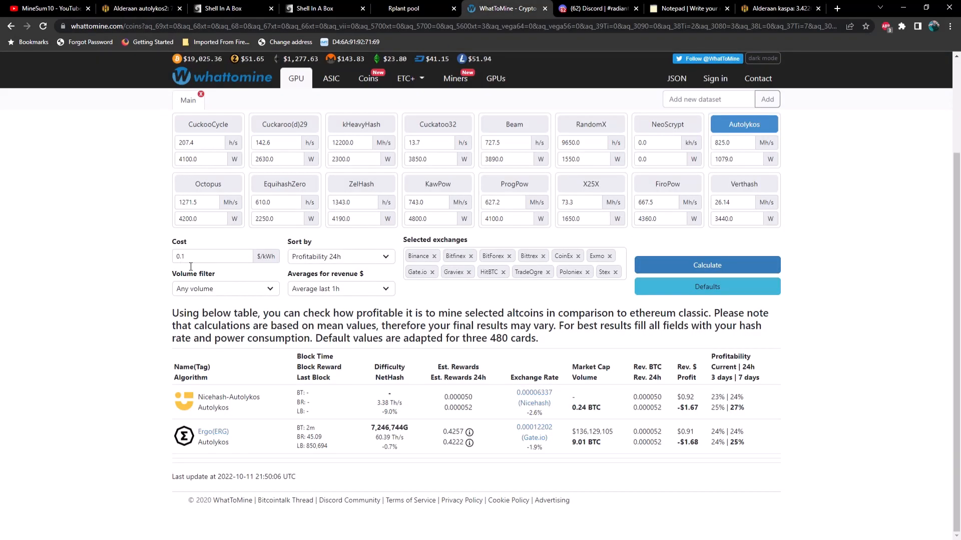
pyautogui.moveTo(842, 257)
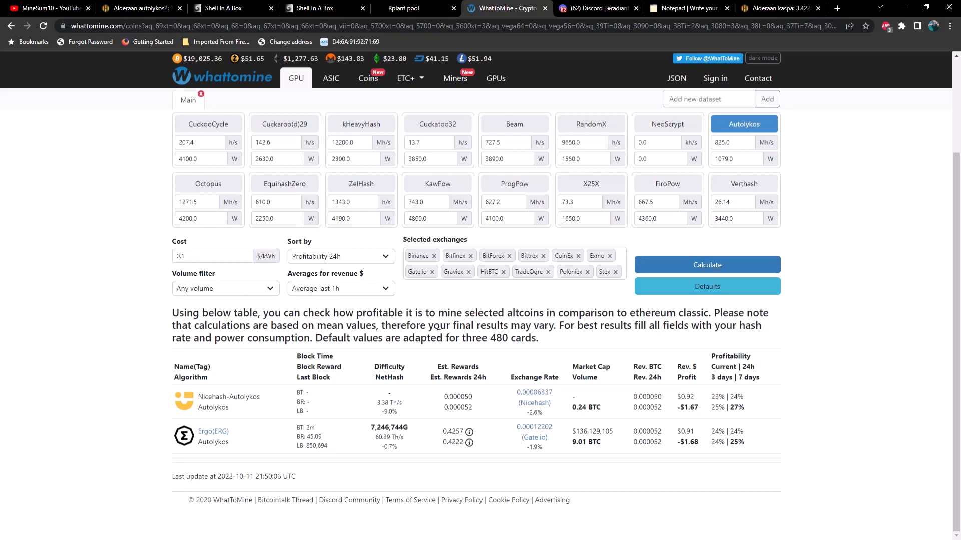
pyautogui.moveTo(841, 295)
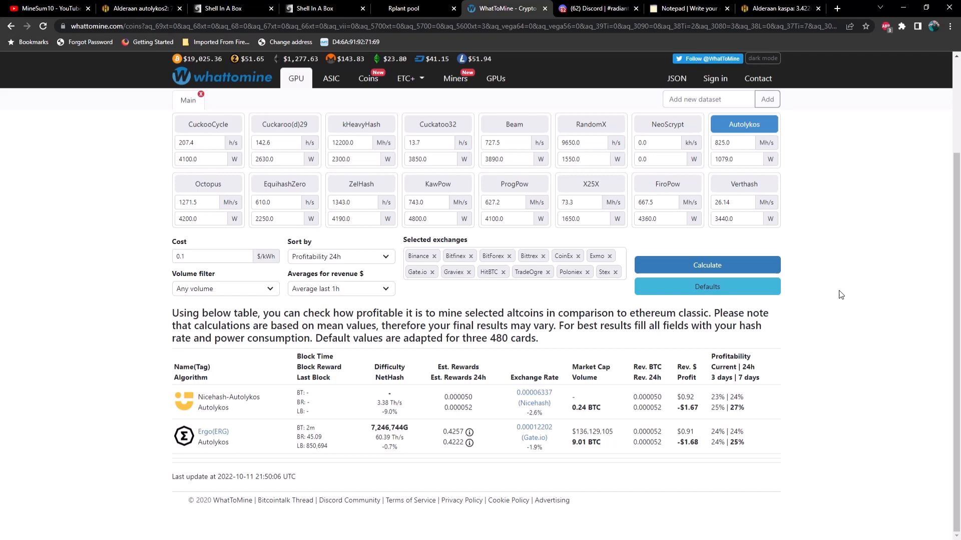
pyautogui.moveTo(855, 295)
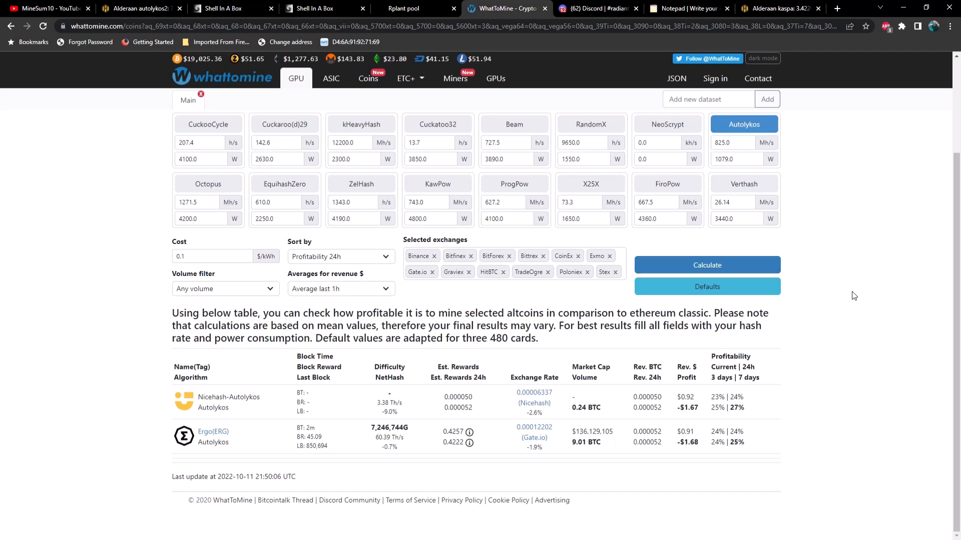
pyautogui.moveTo(816, 372)
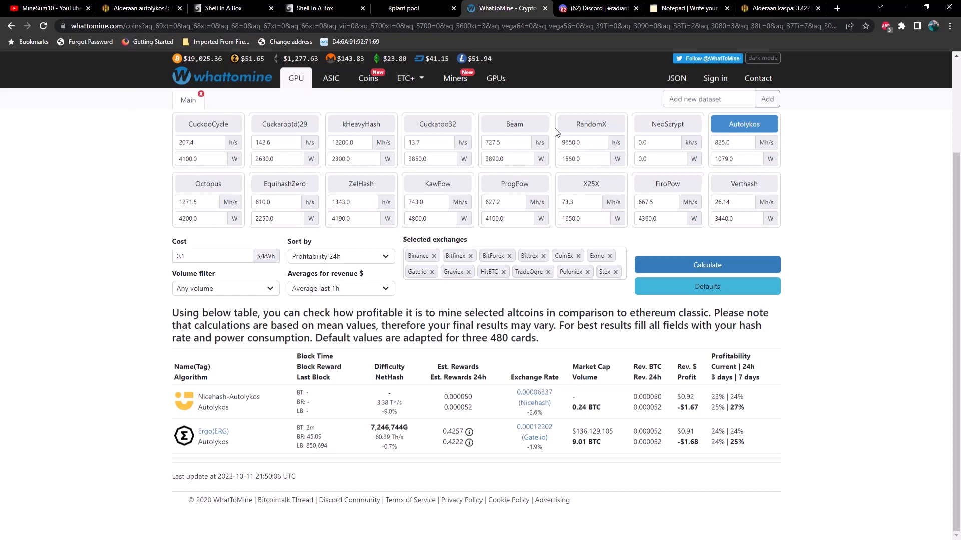
pyautogui.moveTo(883, 149)
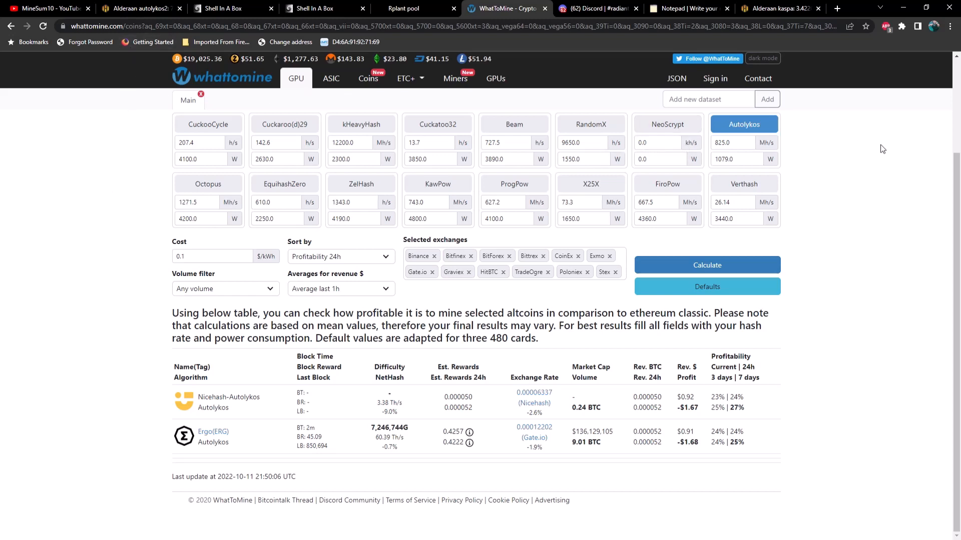
pyautogui.moveTo(906, 125)
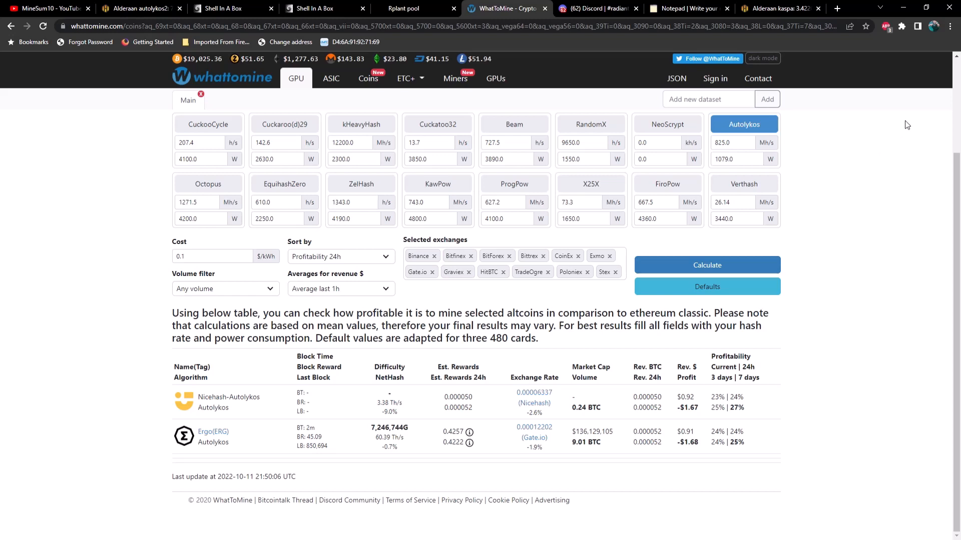
pyautogui.moveTo(918, 90)
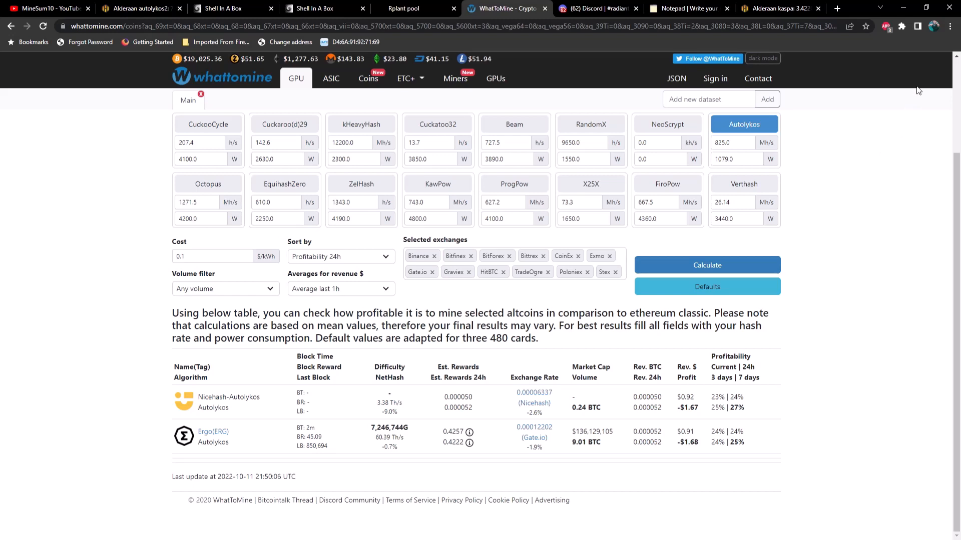